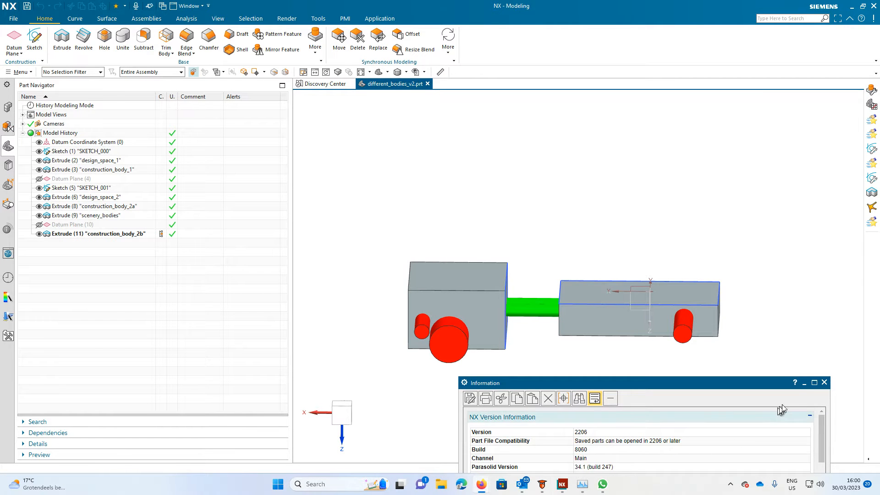
pyautogui.moveTo(803, 387)
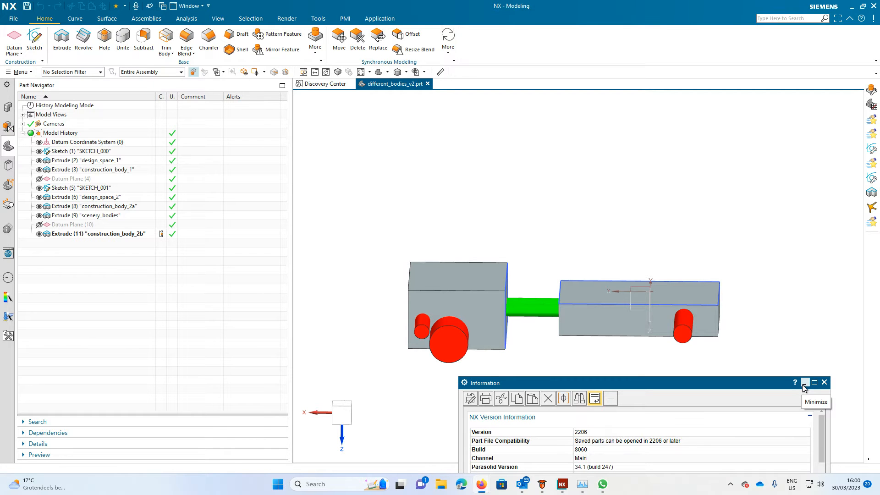
pyautogui.moveTo(824, 382)
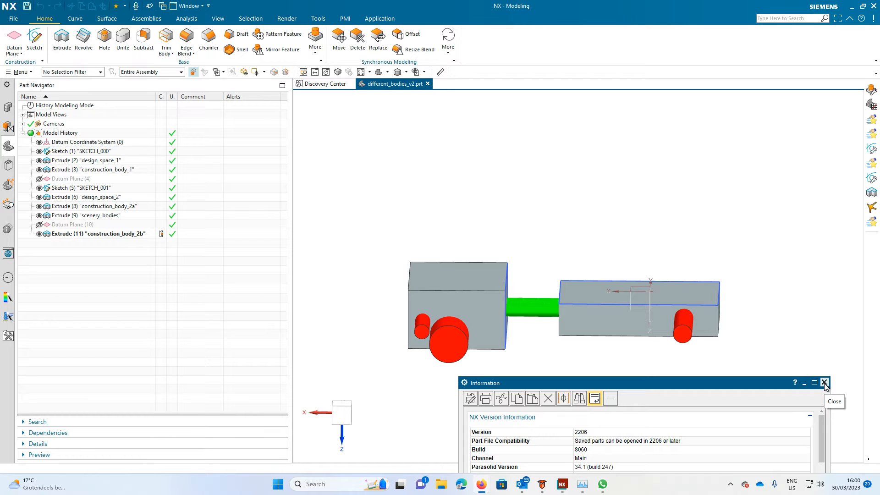
# Close the NX version Information window to reveal the part and its feature history
pyautogui.click(824, 382)
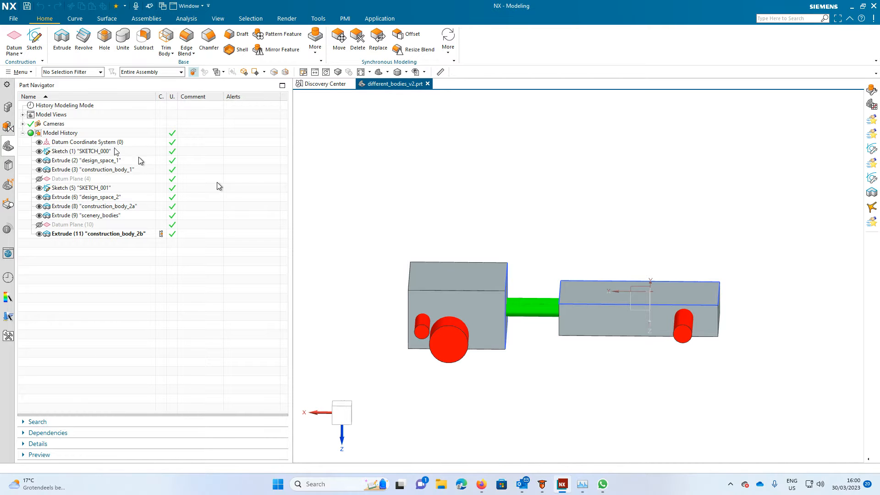
pyautogui.rightClick(85, 104)
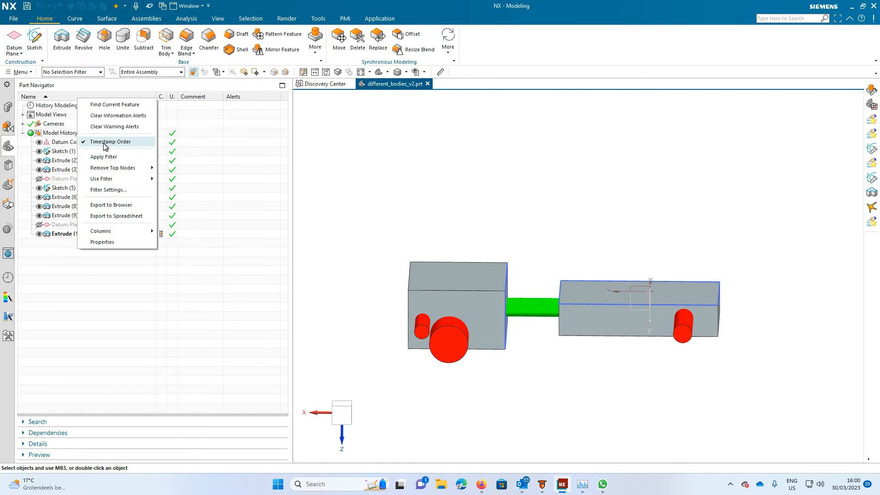
pyautogui.click(110, 142)
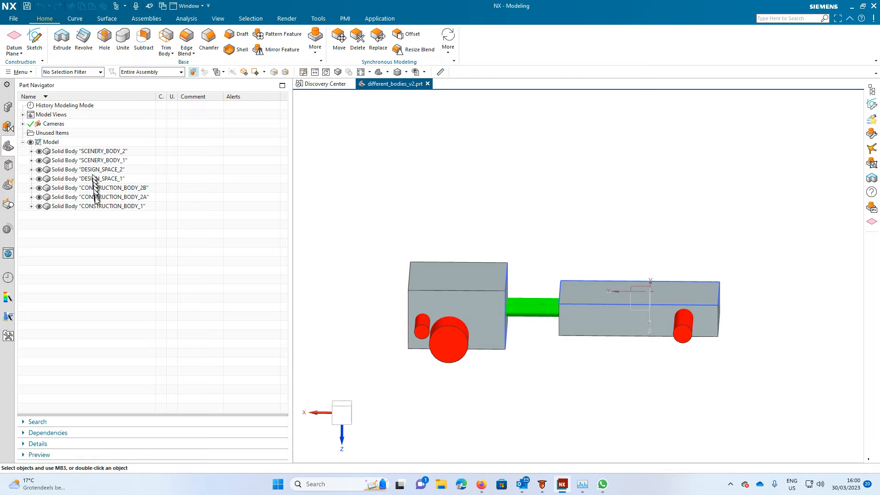
pyautogui.click(88, 169)
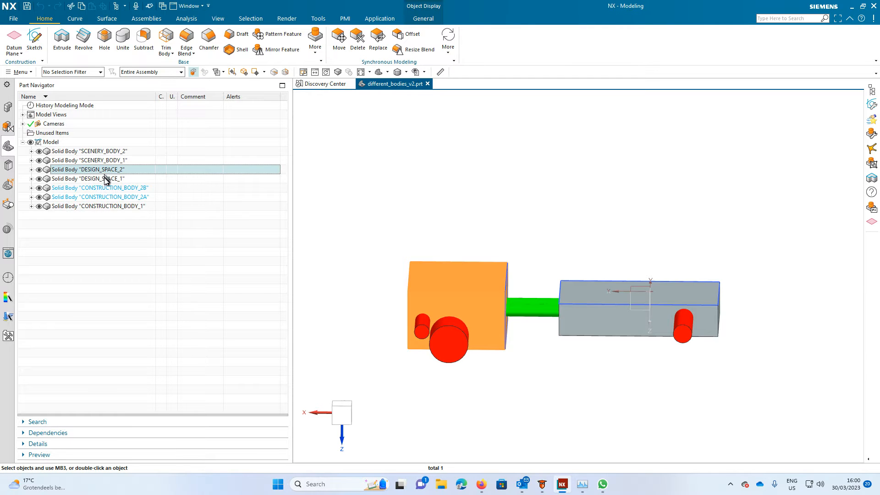
pyautogui.click(88, 151)
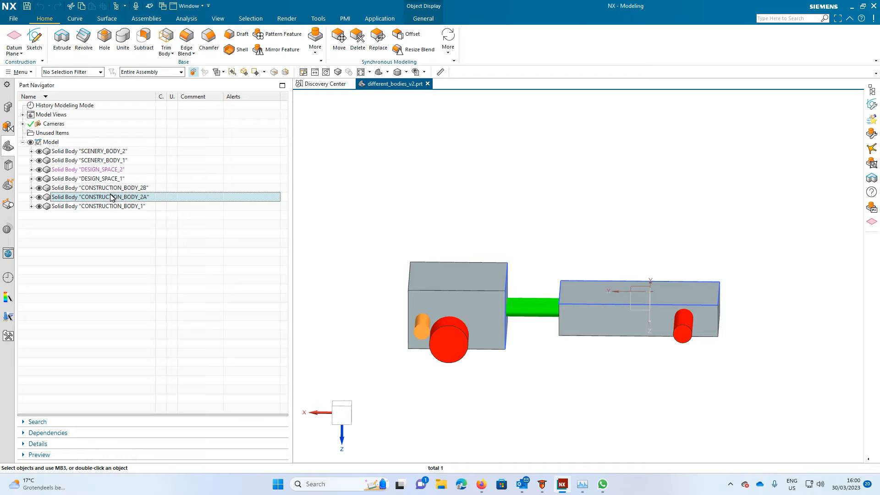
pyautogui.click(97, 205)
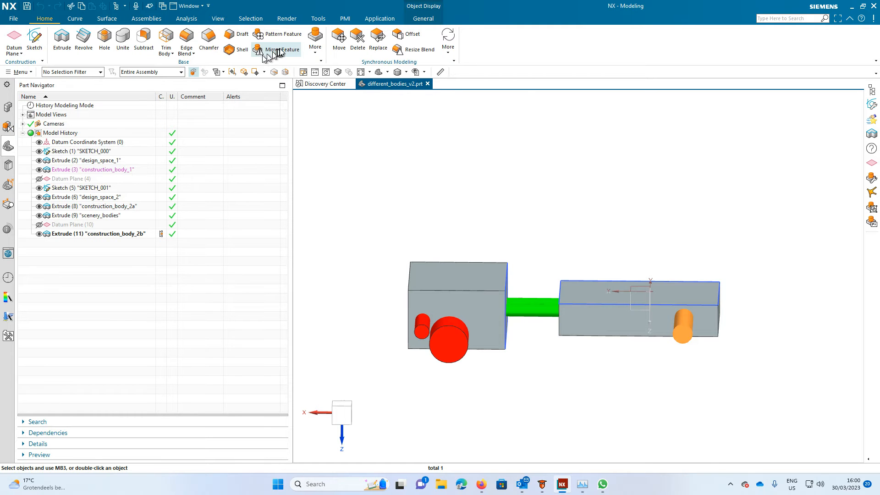
pyautogui.click(315, 40)
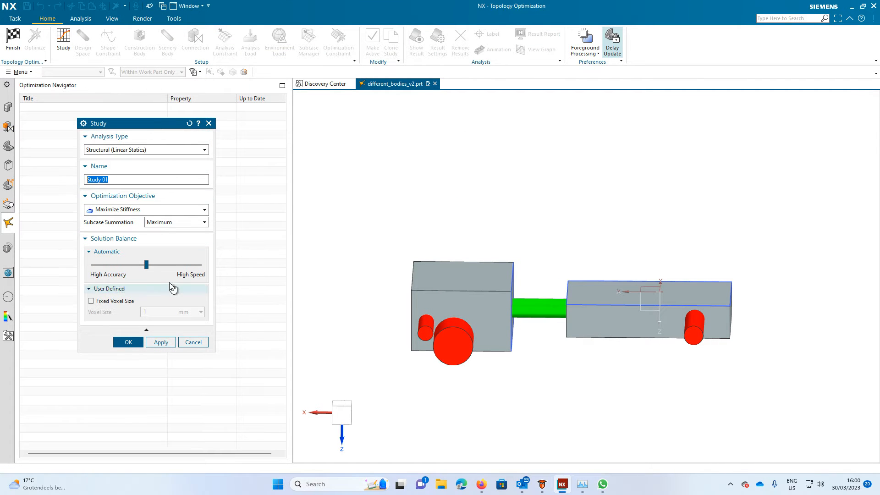
# Create Study 01 with the Solution Balance slider set fully to High Speed
pyautogui.moveTo(145, 264); pyautogui.dragTo(199, 265)
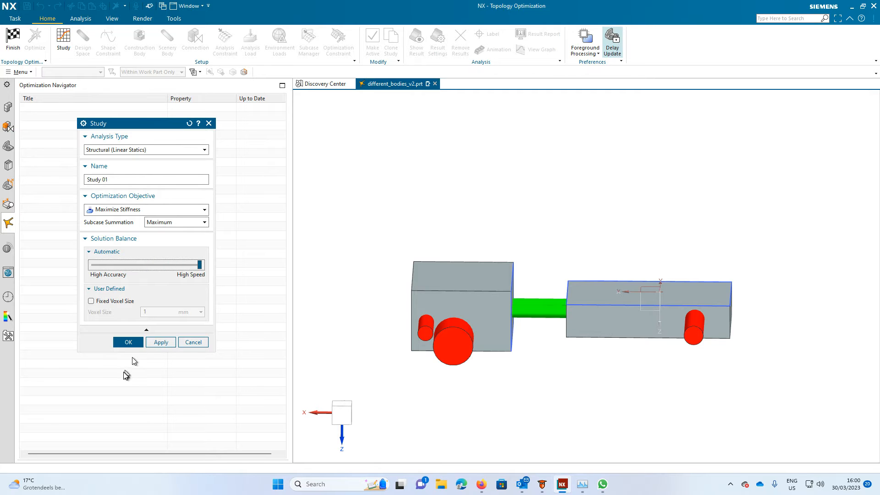
pyautogui.moveTo(143, 305)
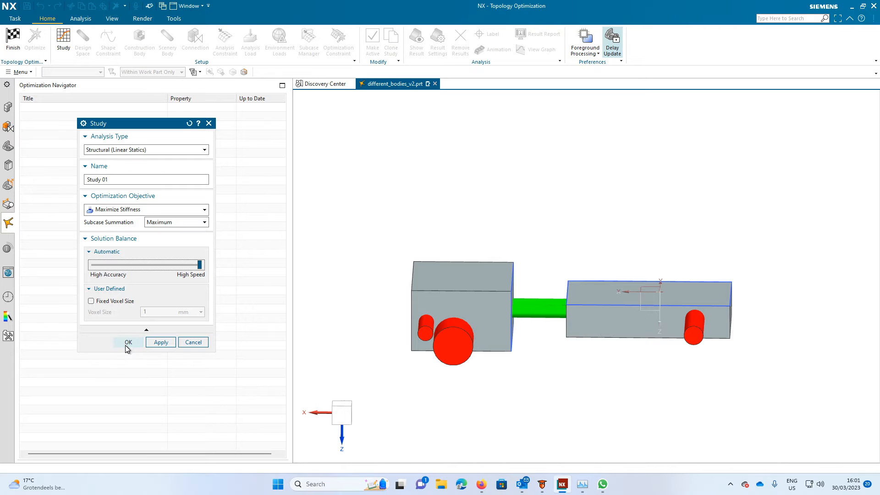
pyautogui.click(128, 342)
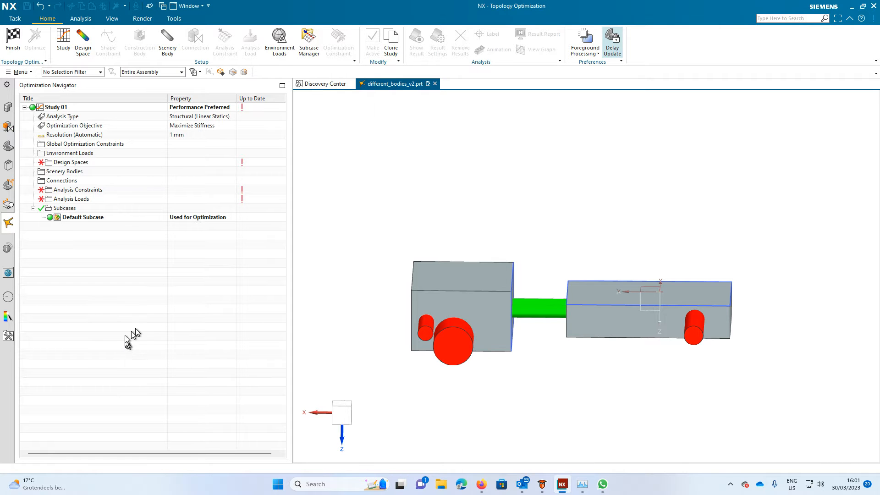
pyautogui.moveTo(101, 159)
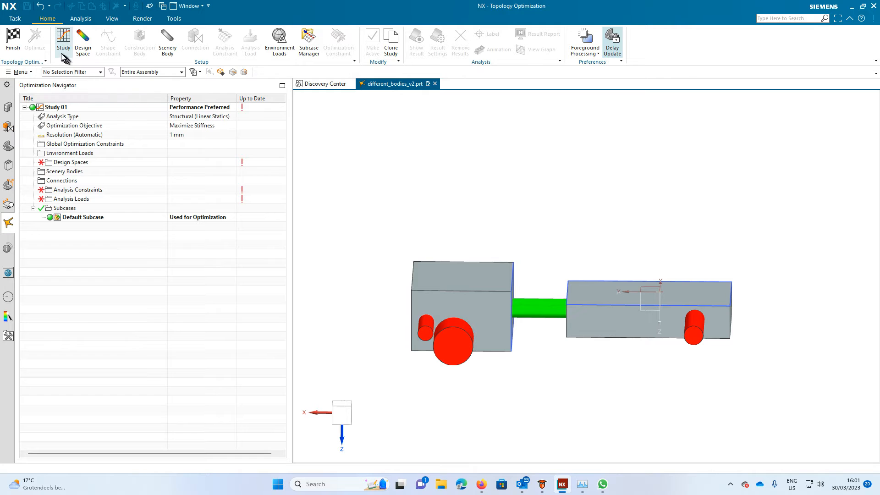
pyautogui.moveTo(282, 66)
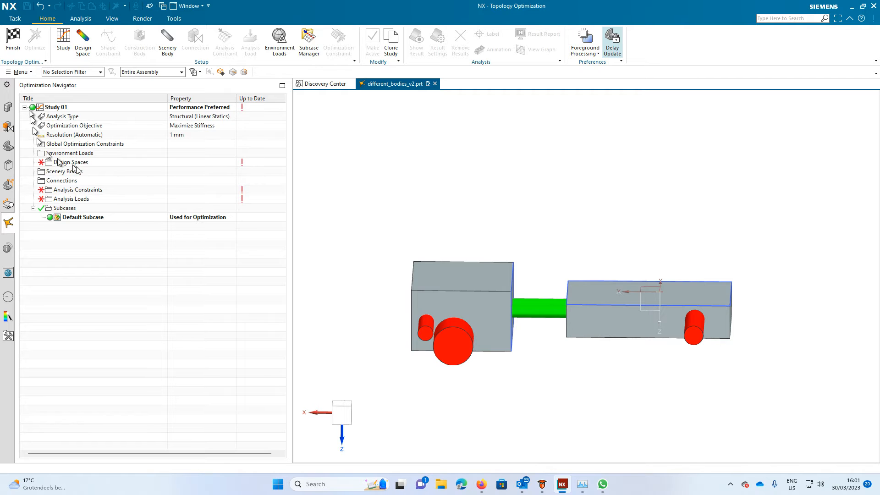
pyautogui.moveTo(70, 162)
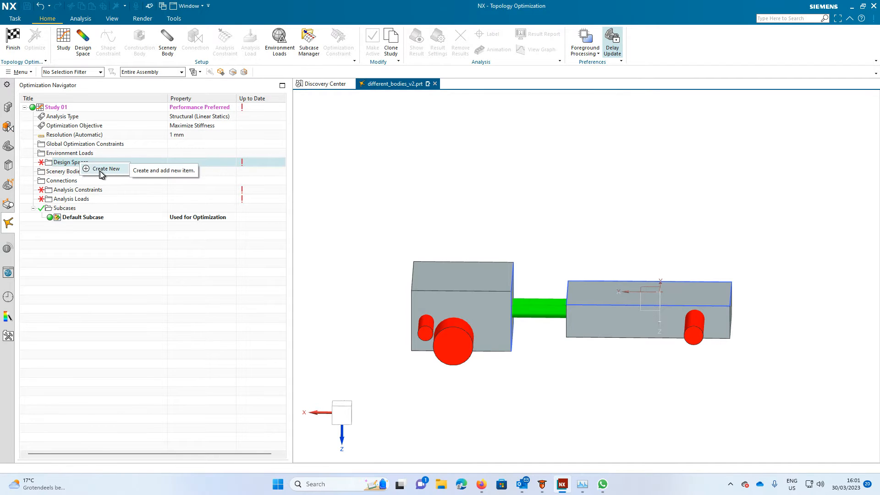
# Create Design Space 01 on the left box and Design Space 02 on the right box
pyautogui.click(105, 168)
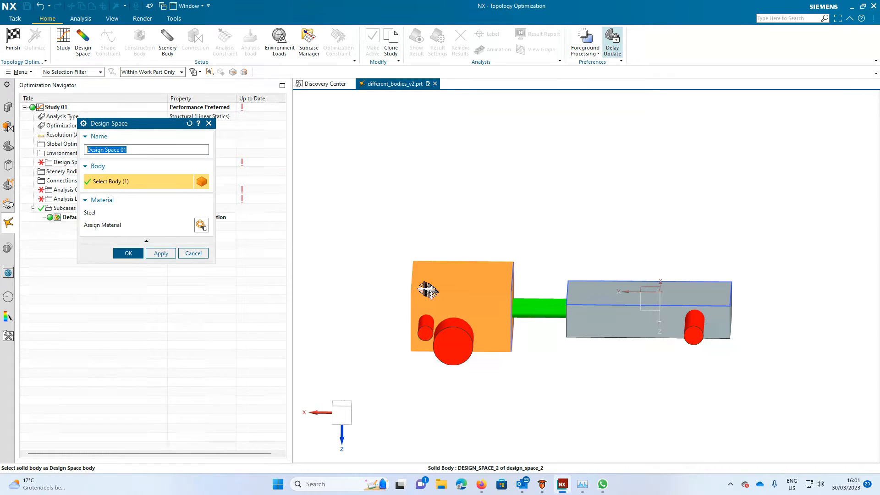
pyautogui.click(128, 253)
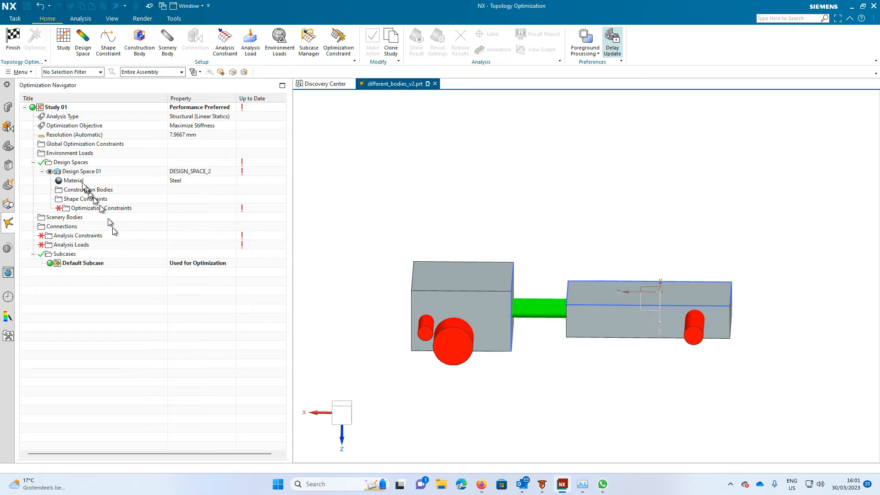
pyautogui.rightClick(69, 162)
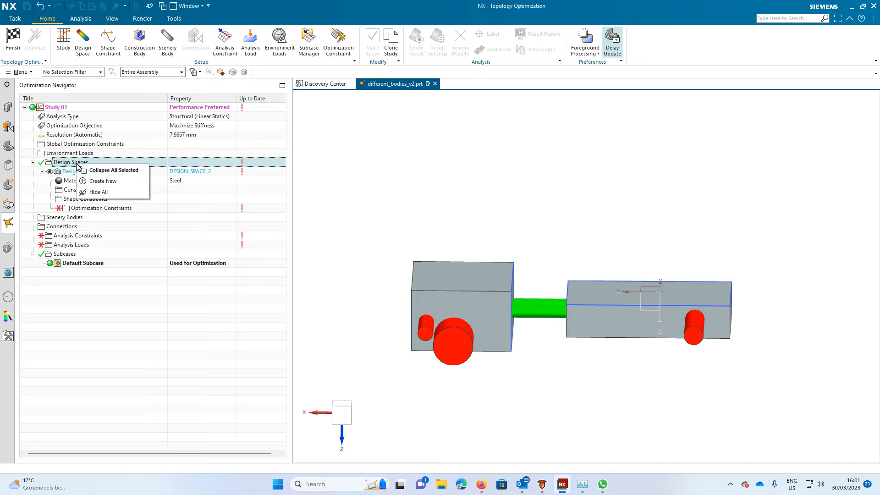
pyautogui.click(103, 181)
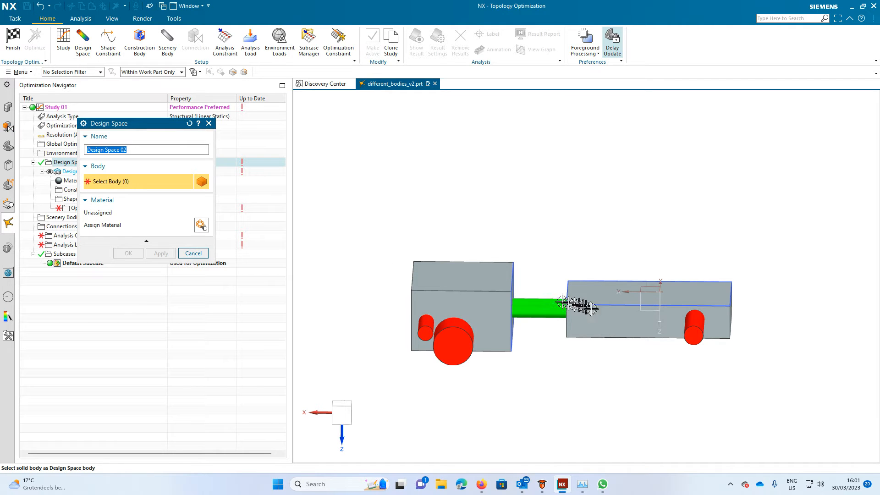
pyautogui.click(648, 308)
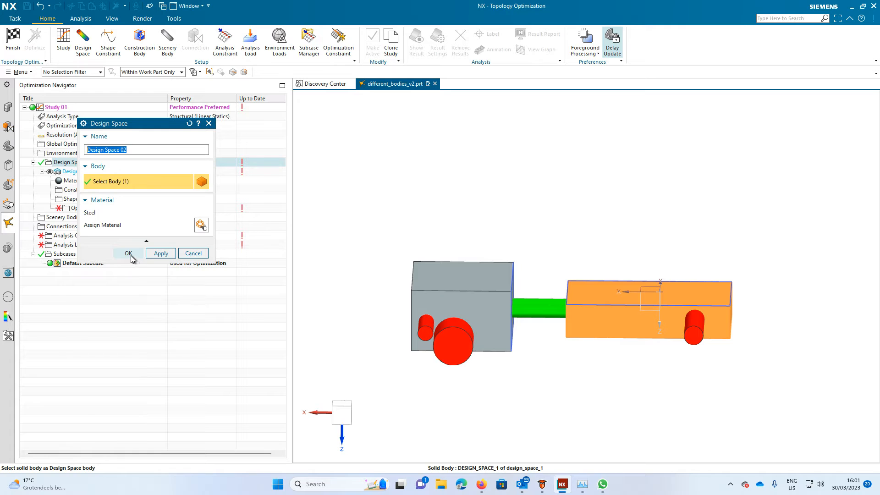
pyautogui.click(128, 252)
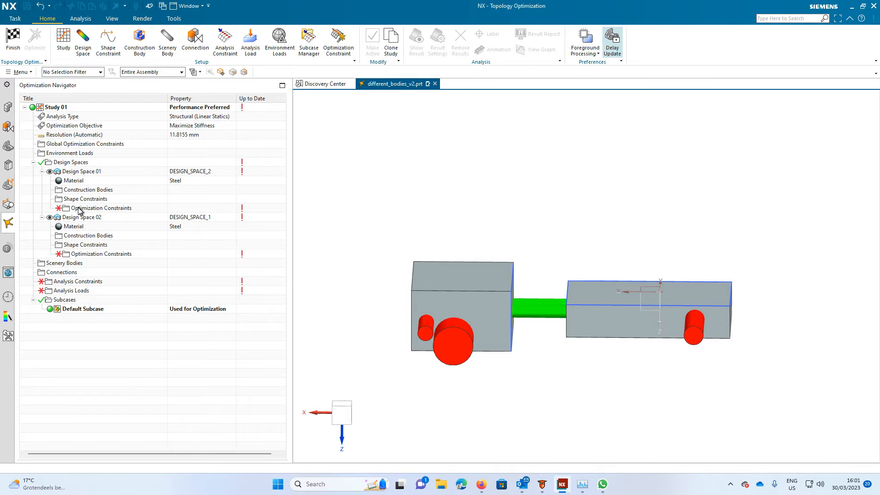
pyautogui.moveTo(87, 189)
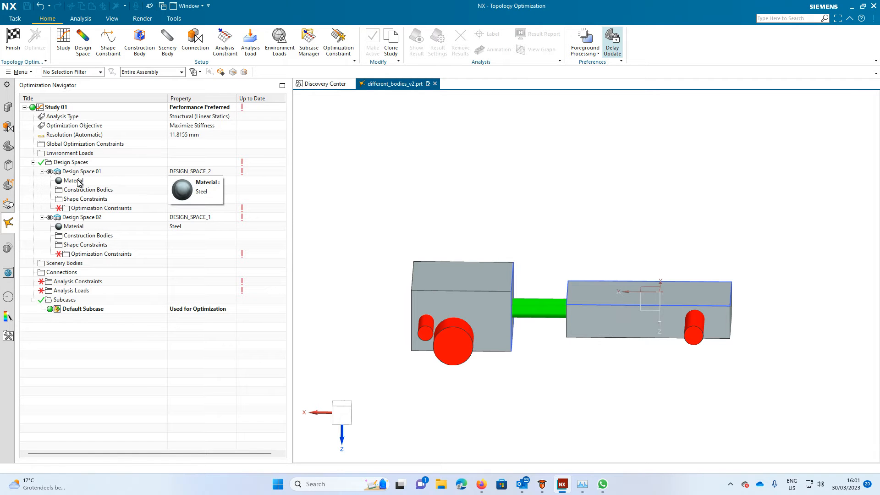
pyautogui.click(73, 180)
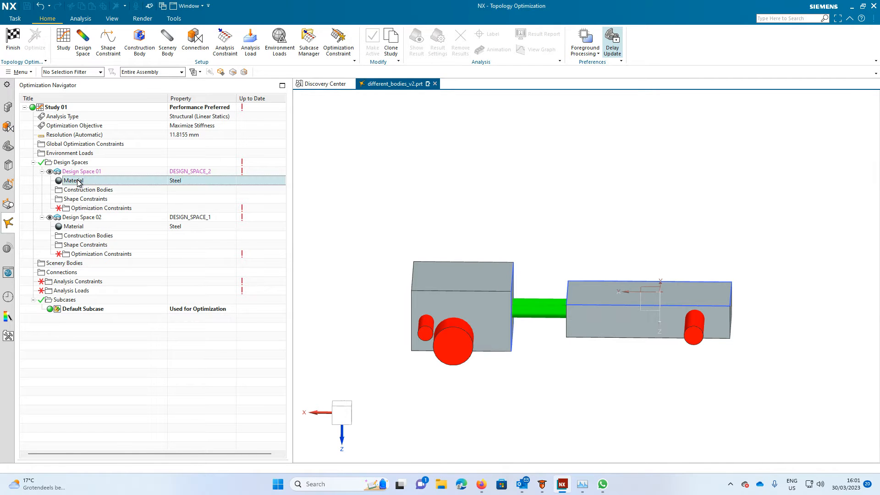
pyautogui.moveTo(72, 180)
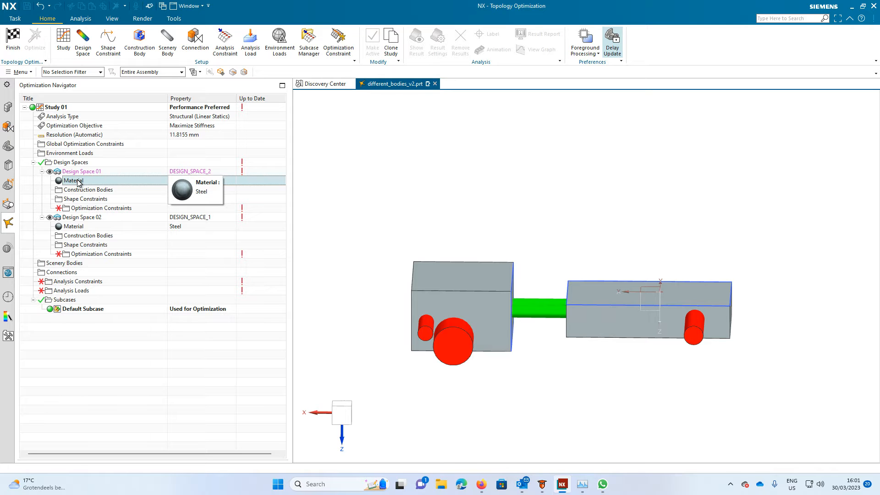
pyautogui.click(81, 171)
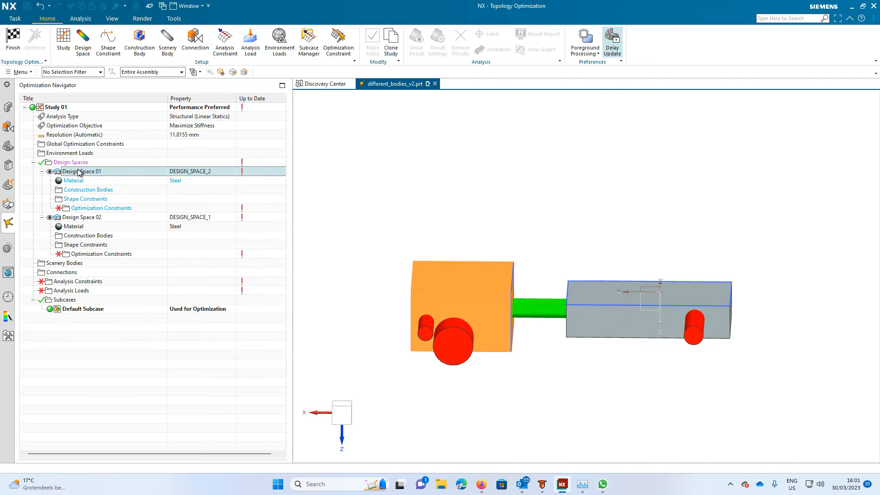
pyautogui.doubleClick(82, 171)
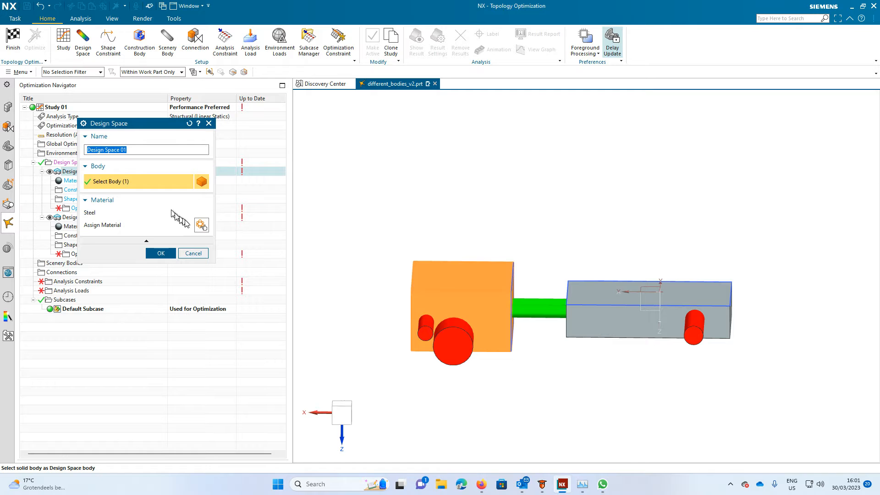
pyautogui.moveTo(168, 216)
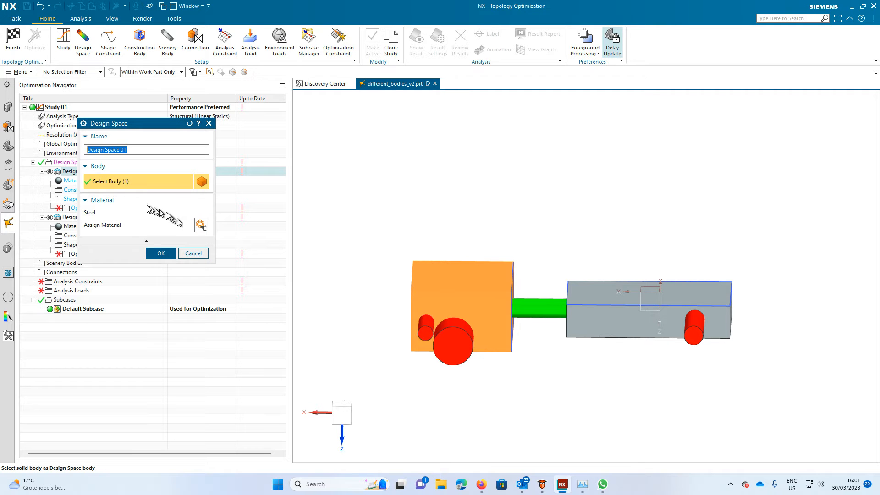
pyautogui.click(160, 253)
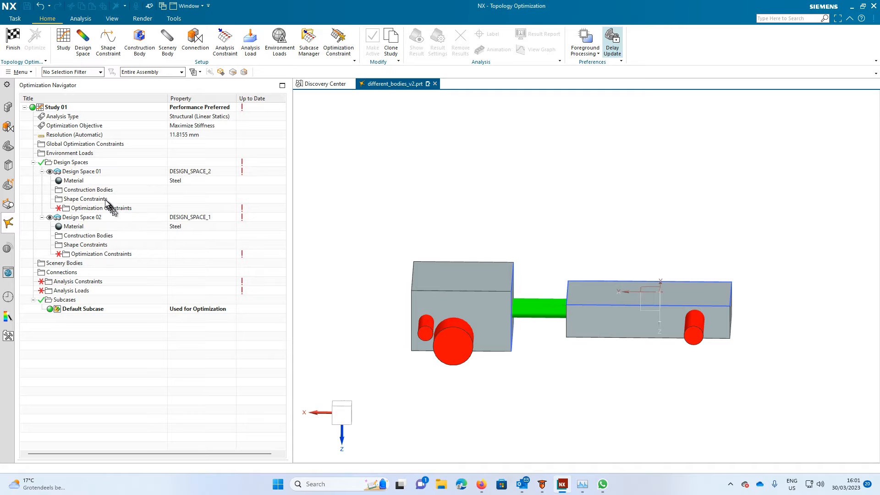
pyautogui.moveTo(87, 189)
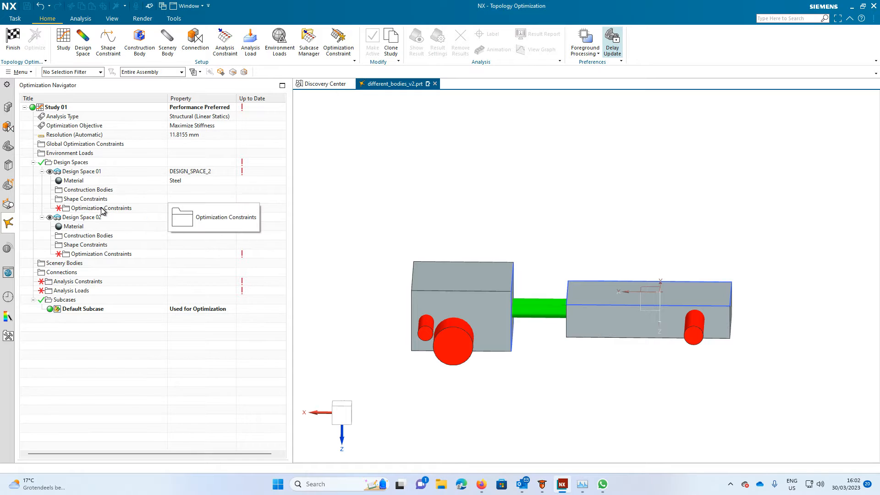
# Add the small left-block cylinder as Keep In body CONSTRUCTION_BODY_2A with 2 mm offset
pyautogui.rightClick(87, 189)
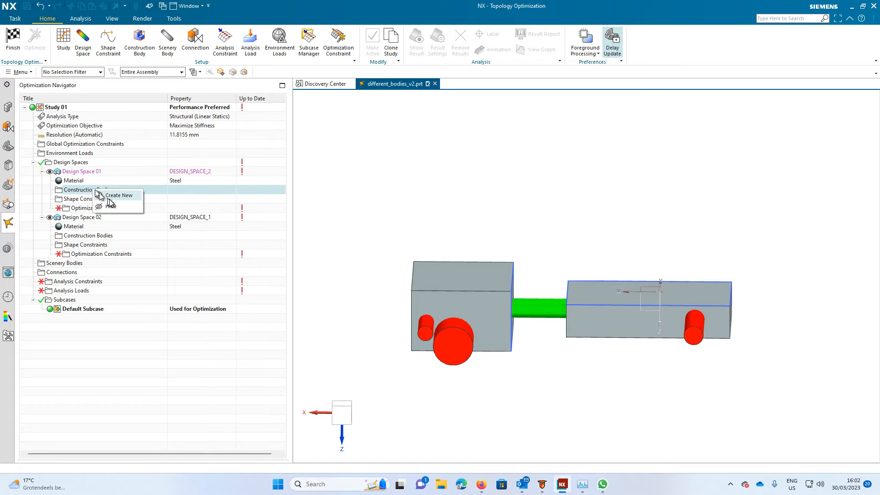
pyautogui.click(118, 194)
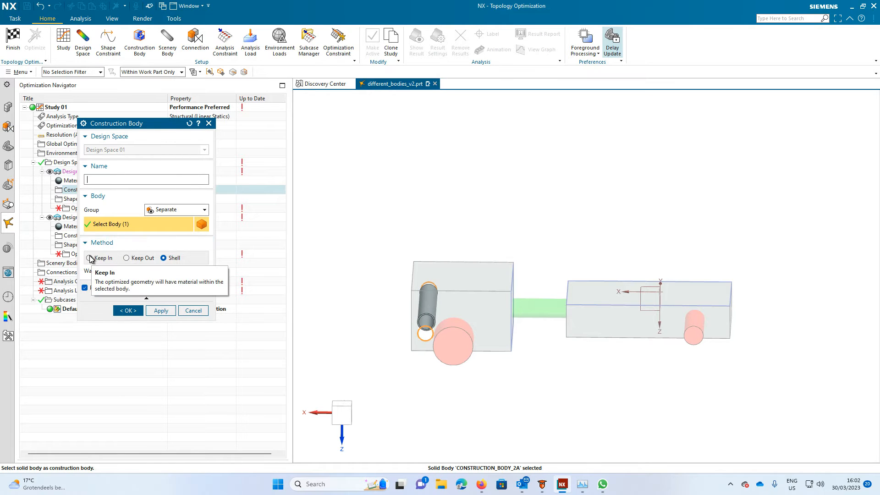
pyautogui.click(89, 258)
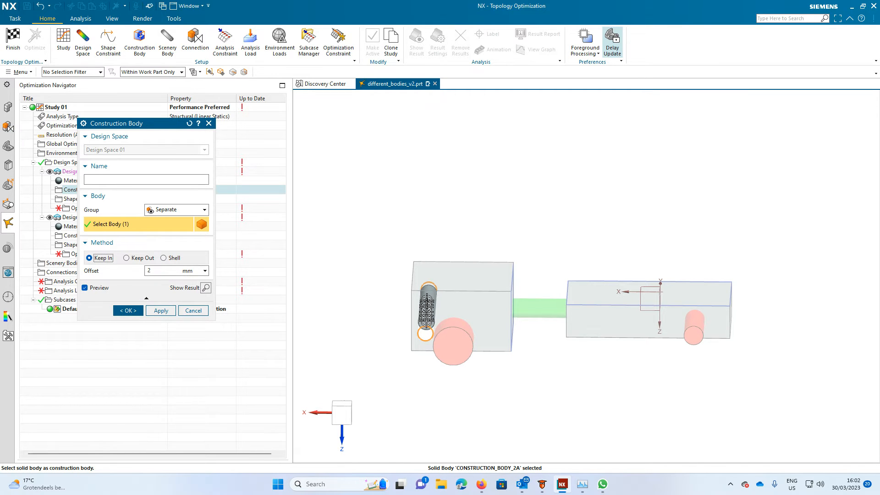
pyautogui.moveTo(284, 290)
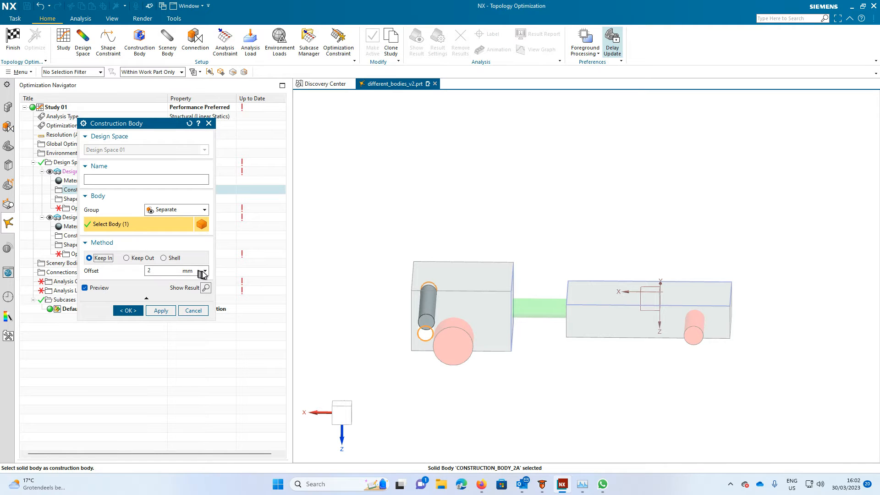
pyautogui.click(169, 271)
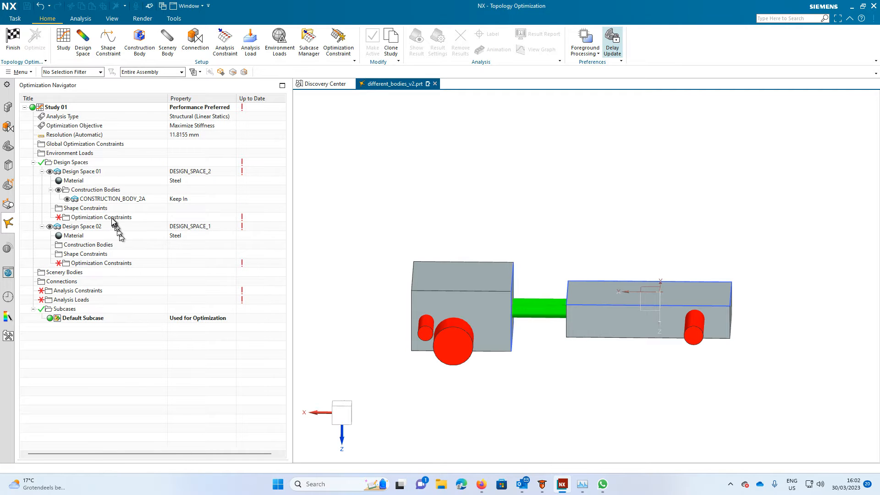
pyautogui.moveTo(94, 189)
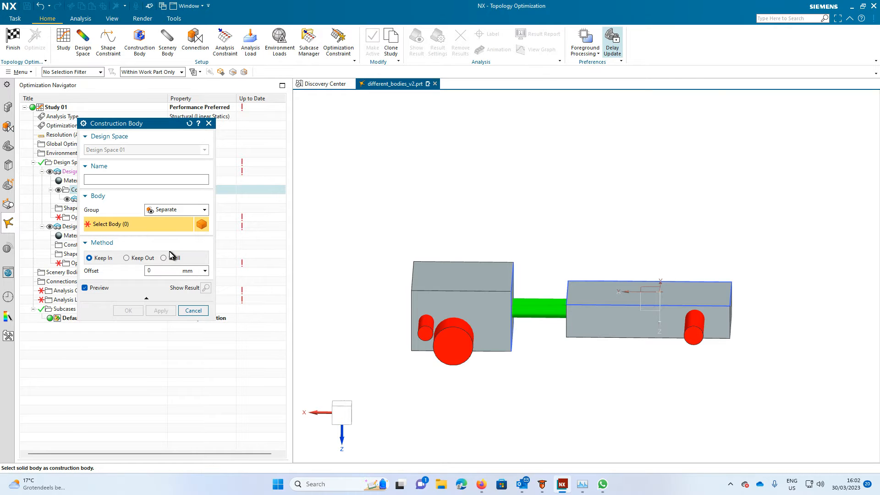
# Add the large cylinder as Keep Out body CONSTRUCTION_BODY_2B with 2 mm offset
pyautogui.click(127, 258)
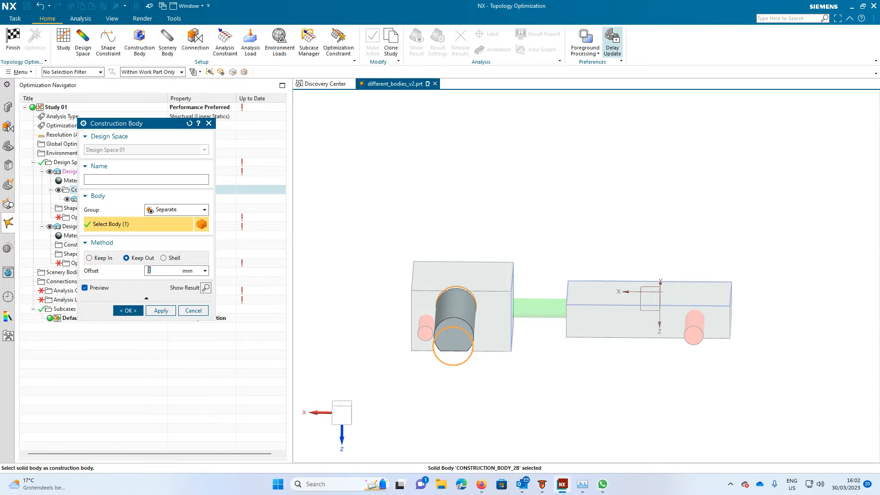
pyautogui.write('2')
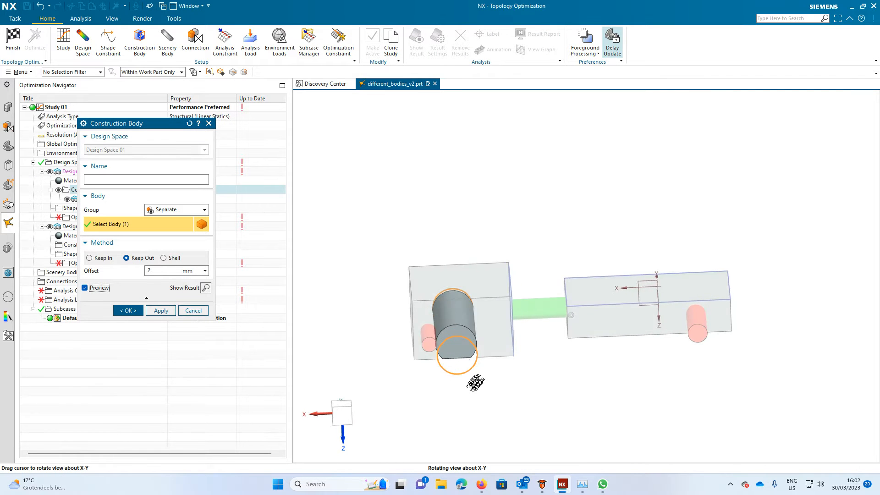
pyautogui.moveTo(474, 382); pyautogui.dragTo(481, 412)
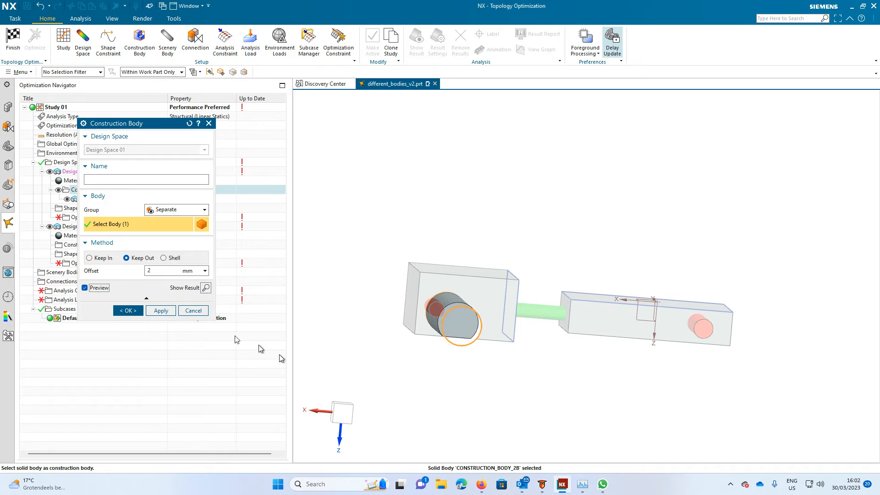
pyautogui.click(127, 310)
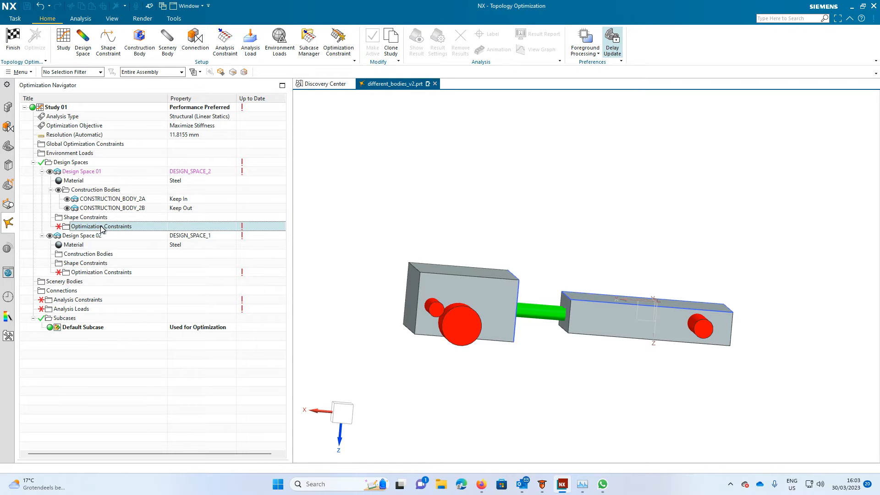
# Add an 80 kg Max Mass optimization constraint and a 45 mm Minimum Diameter shape constraint
pyautogui.doubleClick(101, 226)
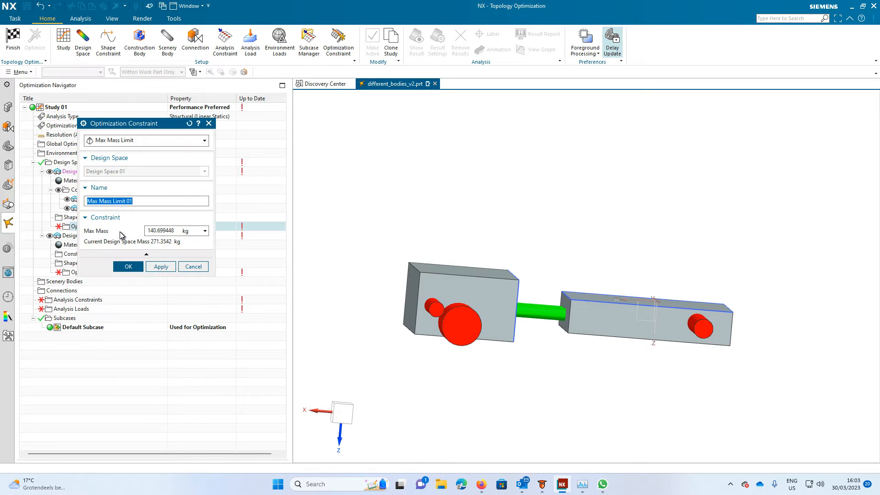
pyautogui.click(174, 231)
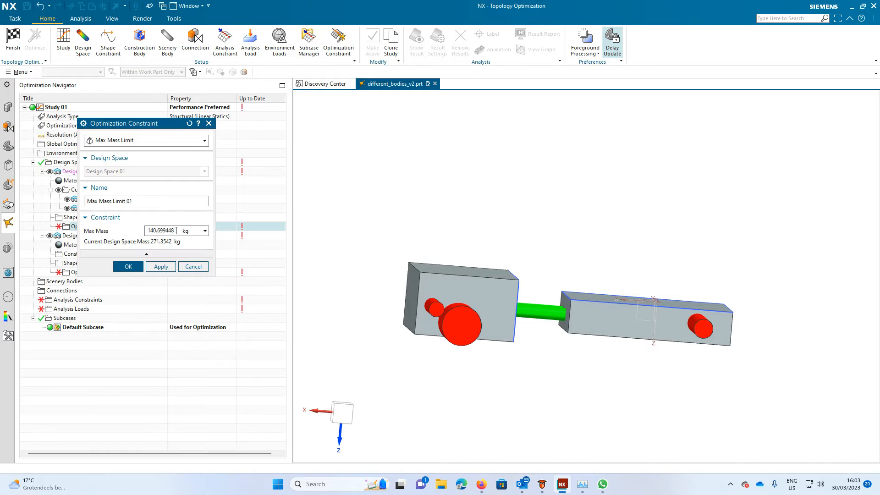
pyautogui.tripleClick(162, 230)
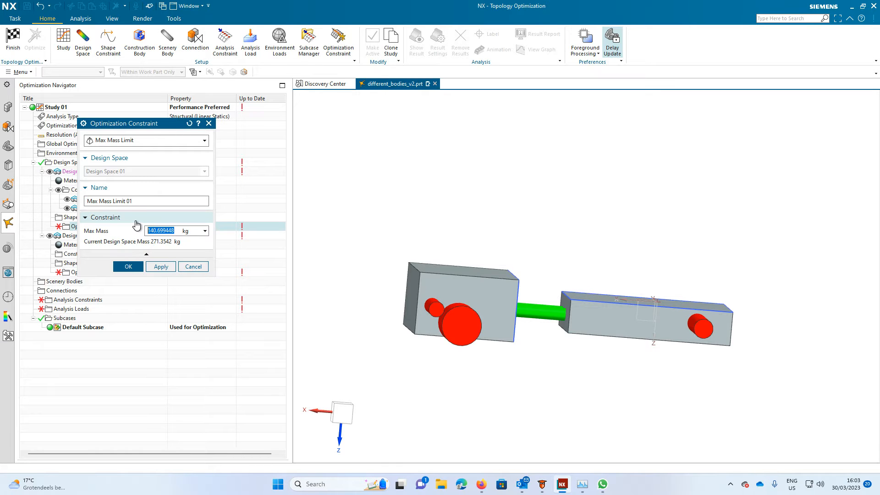
pyautogui.click(127, 266)
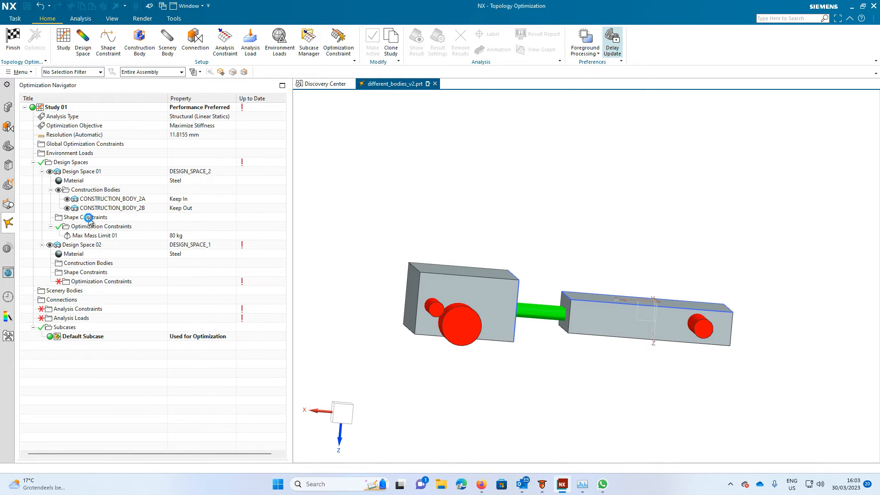
pyautogui.click(85, 218)
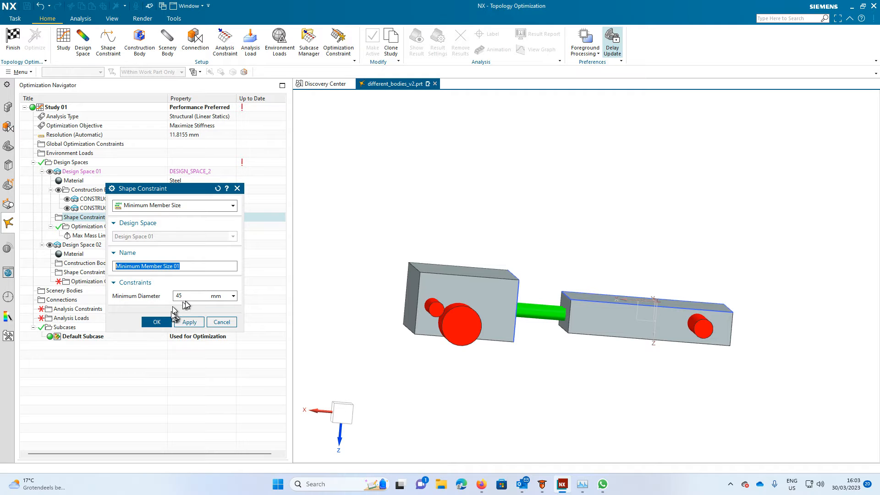
pyautogui.click(157, 322)
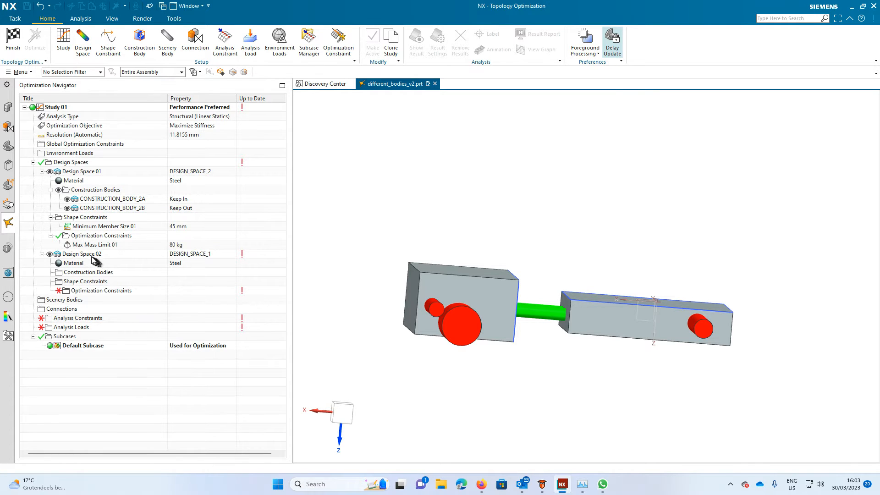
pyautogui.moveTo(242, 169)
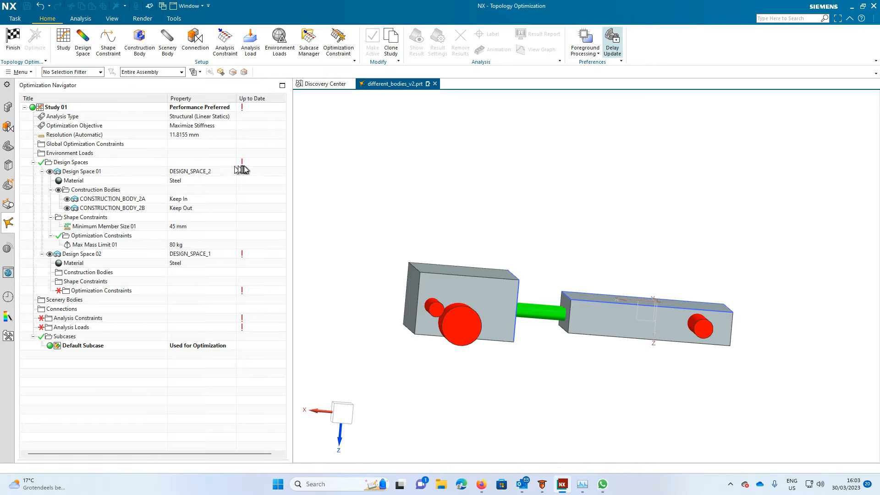
pyautogui.moveTo(245, 233)
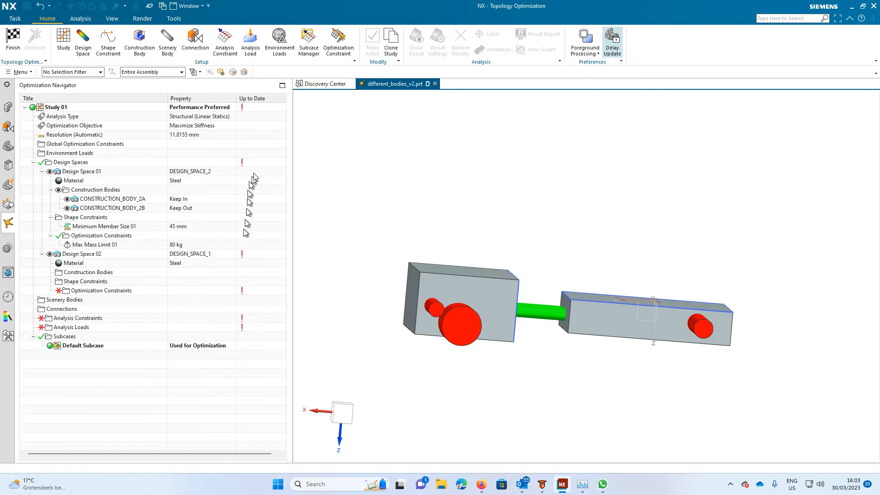
pyautogui.click(70, 162)
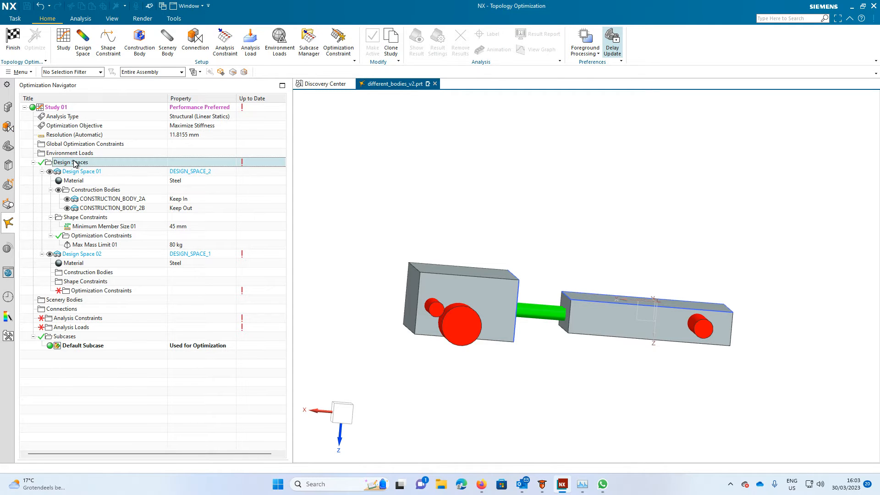
pyautogui.moveTo(242, 162)
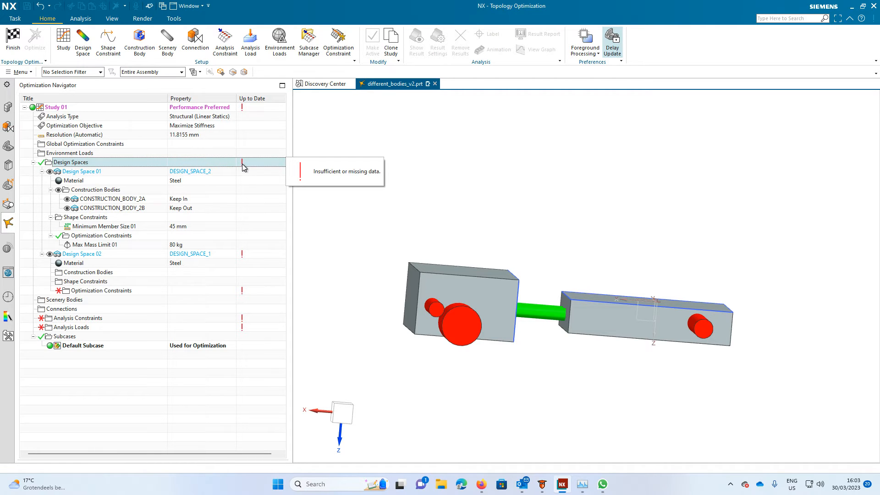
pyautogui.moveTo(138, 218)
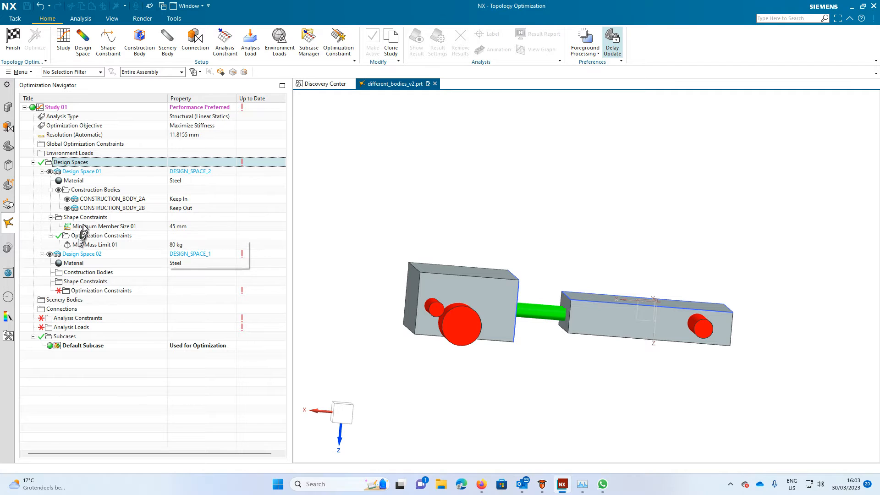
pyautogui.moveTo(53, 303)
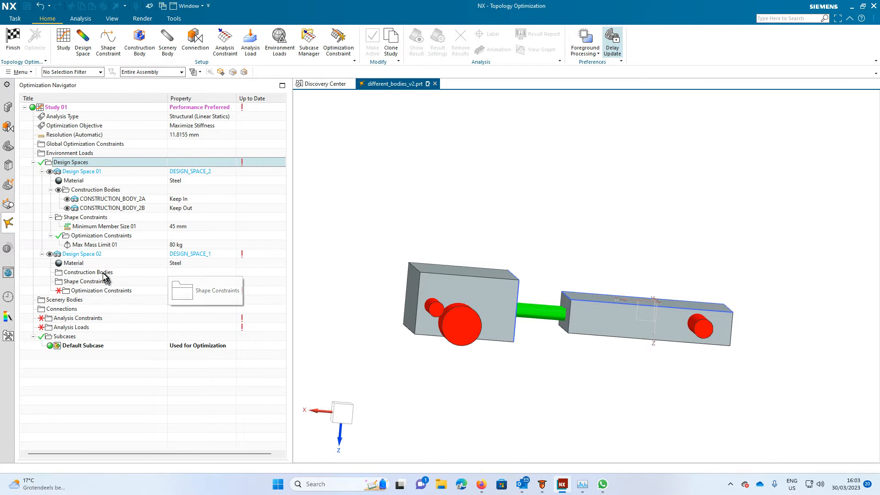
# Add the right-block cylinder as Shell body CONSTRUCTION_BODY_1 with 5 mm wall thickness
pyautogui.click(87, 272)
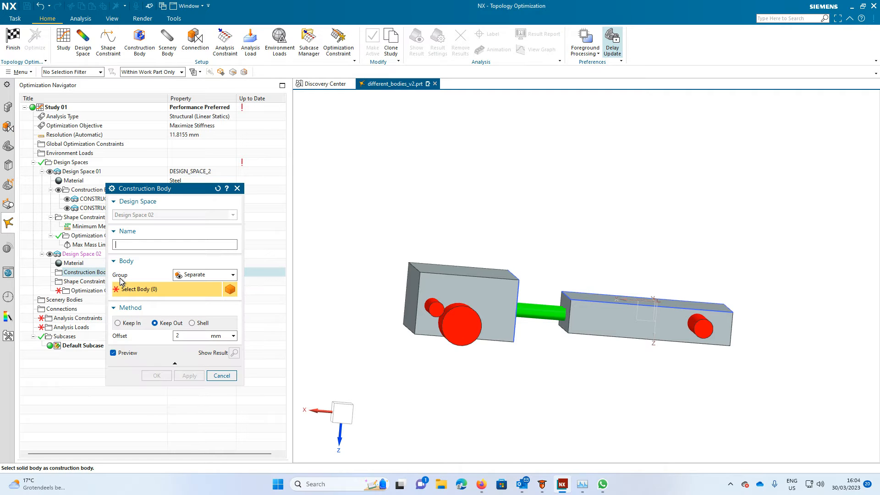
pyautogui.moveTo(232, 313)
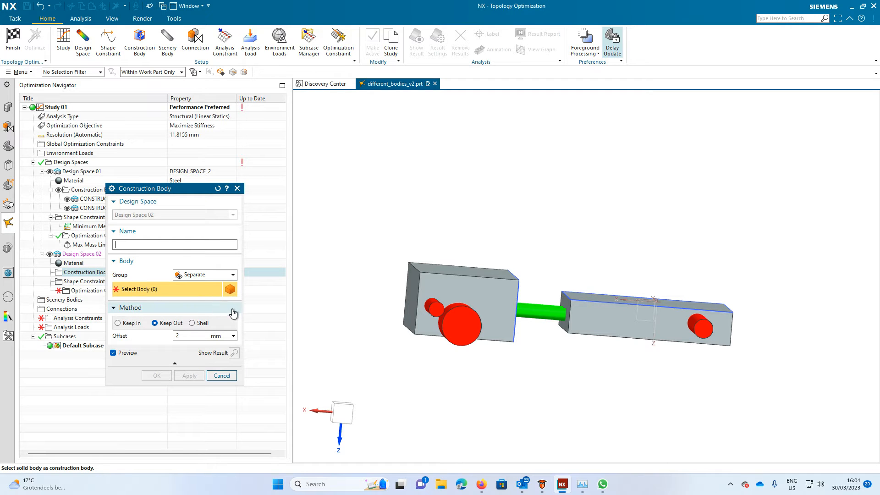
pyautogui.click(193, 322)
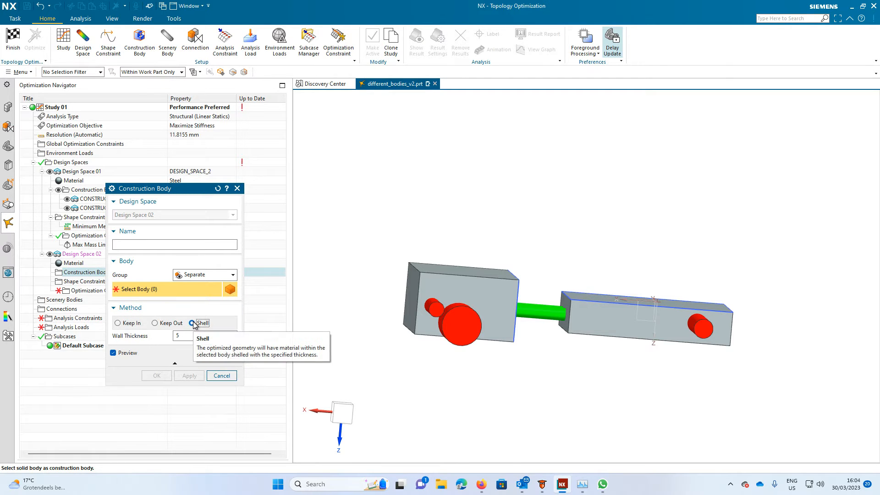
pyautogui.click(193, 322)
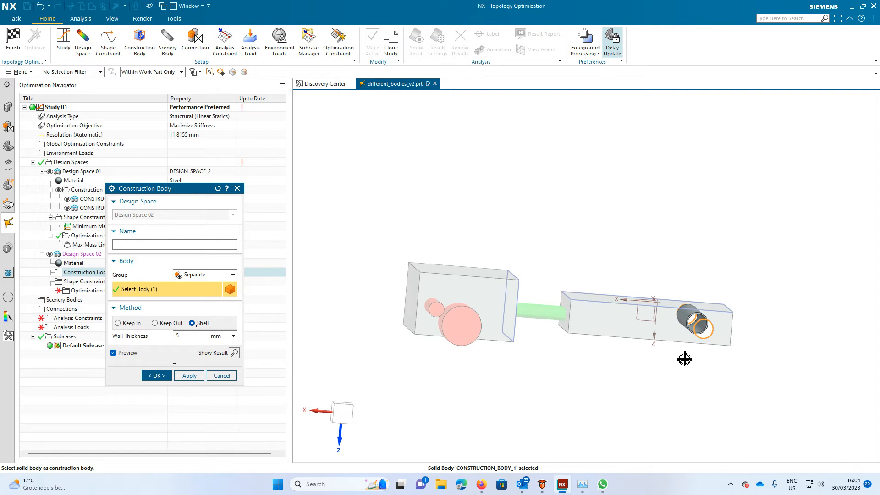
pyautogui.moveTo(686, 355)
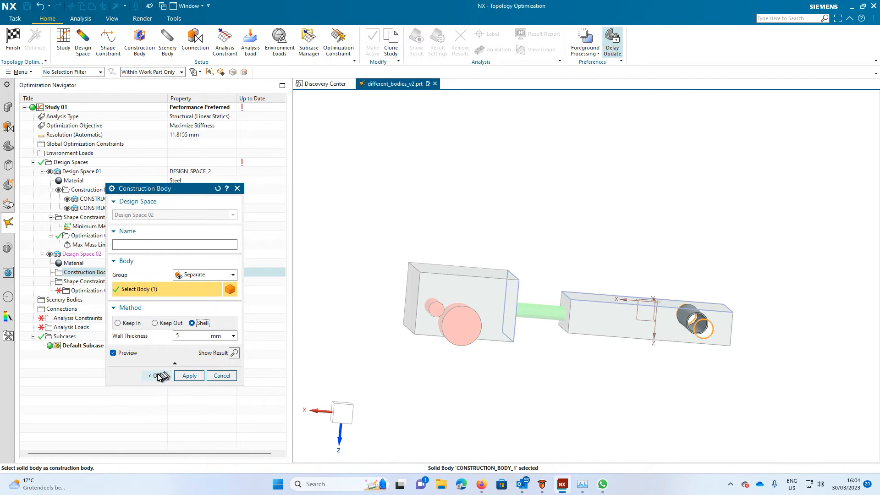
pyautogui.click(188, 375)
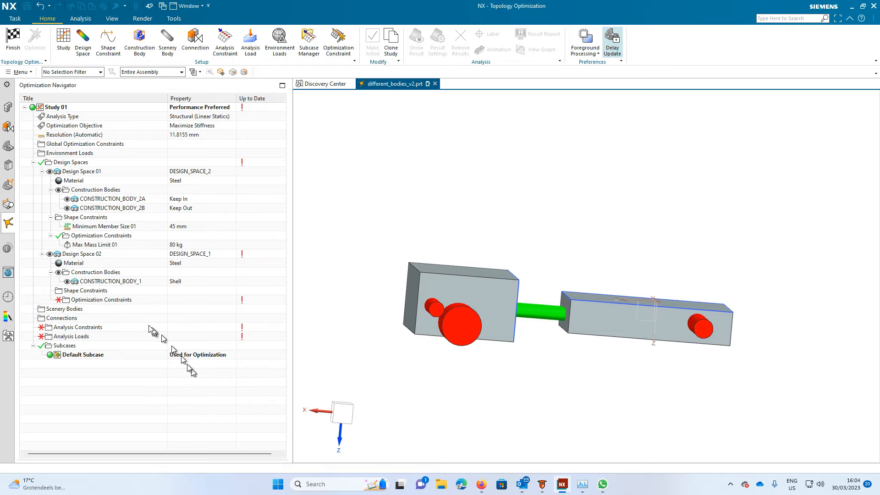
# Add a 100 kg Max Mass optimization constraint to Design Space 02
pyautogui.click(85, 290)
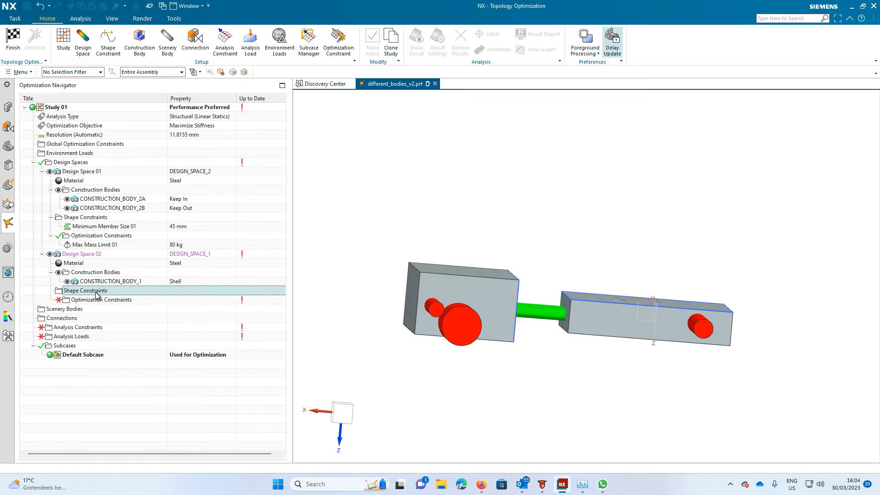
pyautogui.rightClick(85, 290)
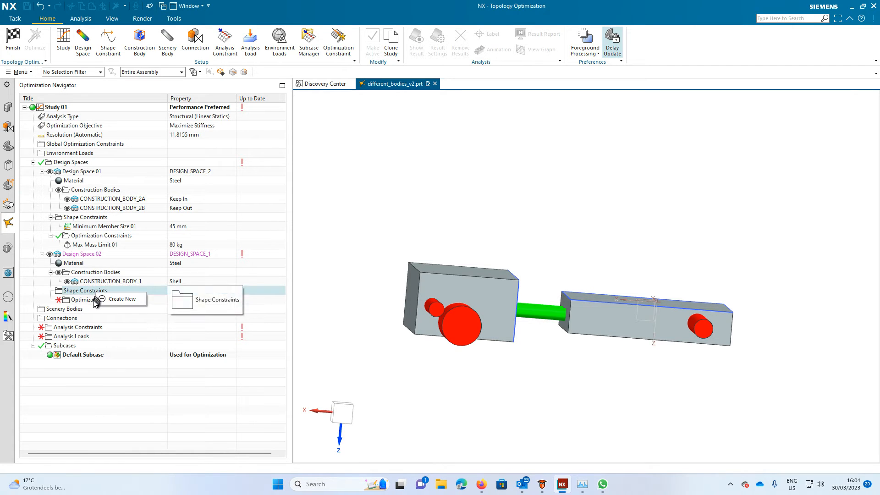
pyautogui.click(121, 298)
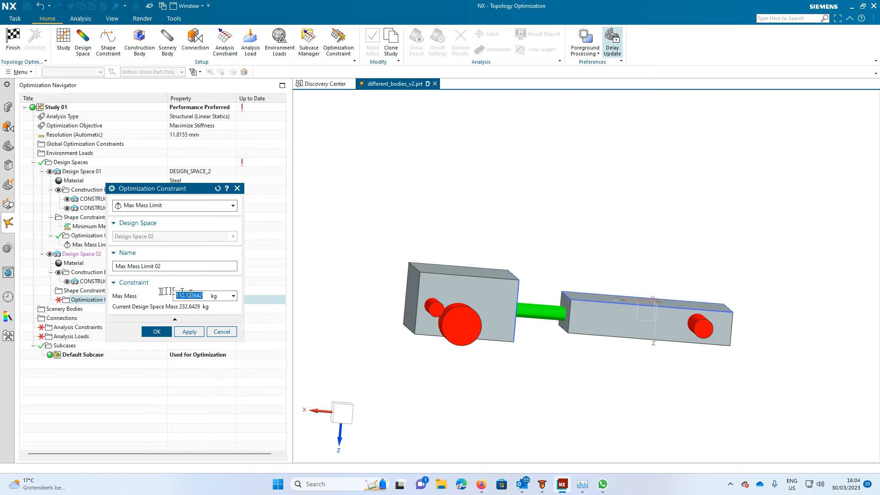
pyautogui.write('100')
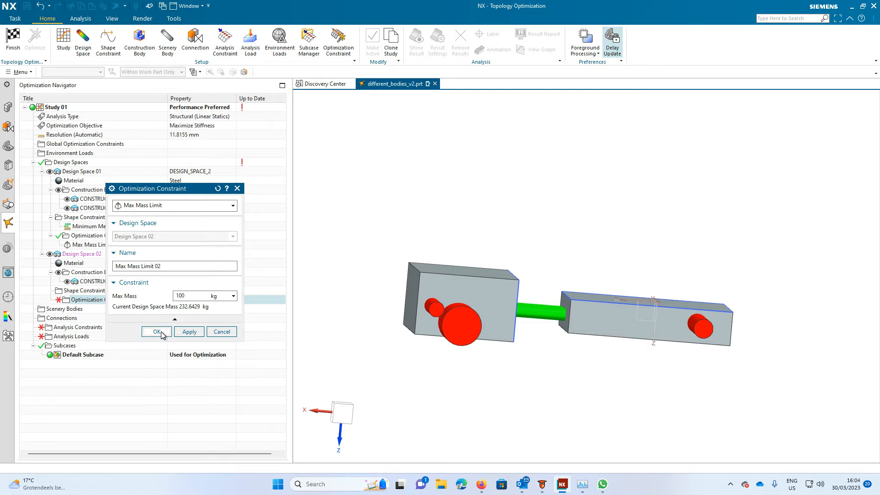
pyautogui.click(156, 330)
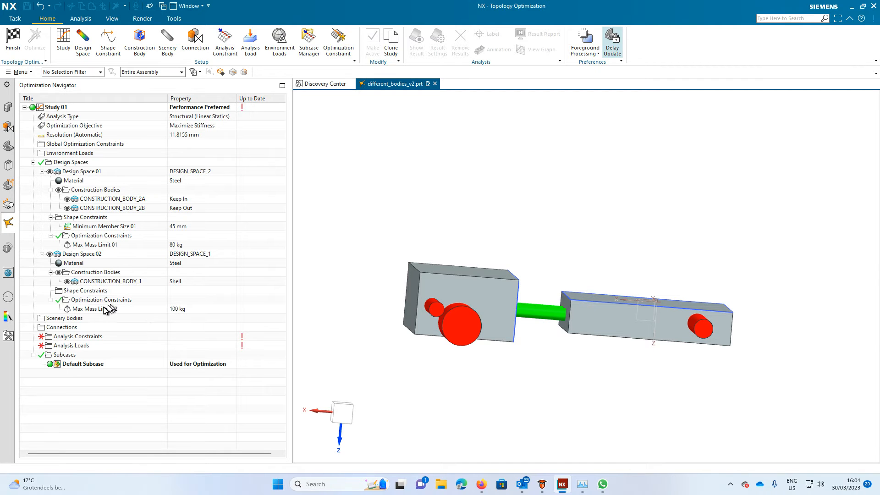
# Add a Maximum Member Size shape constraint of 60 mm to Design Space 02
pyautogui.rightClick(83, 290)
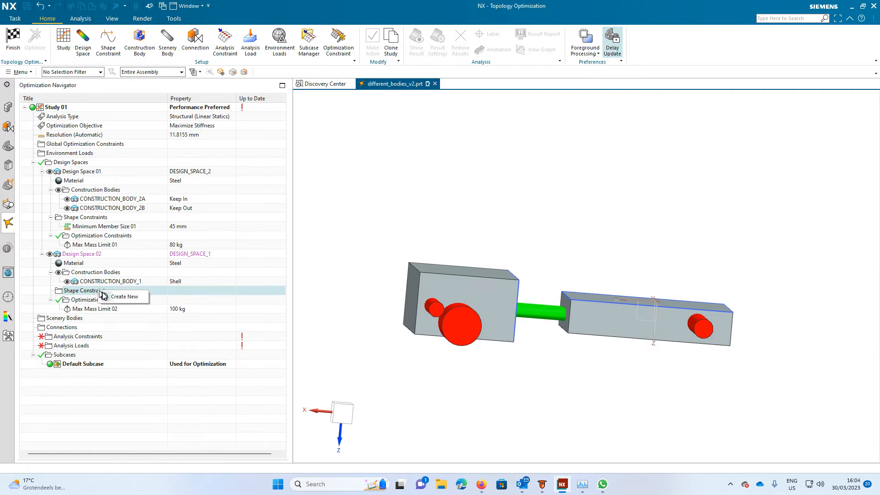
pyautogui.click(124, 296)
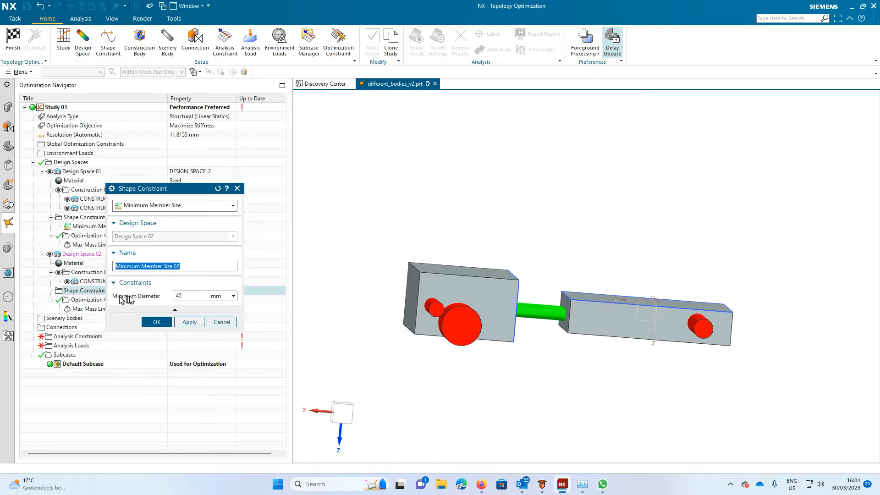
pyautogui.click(232, 205)
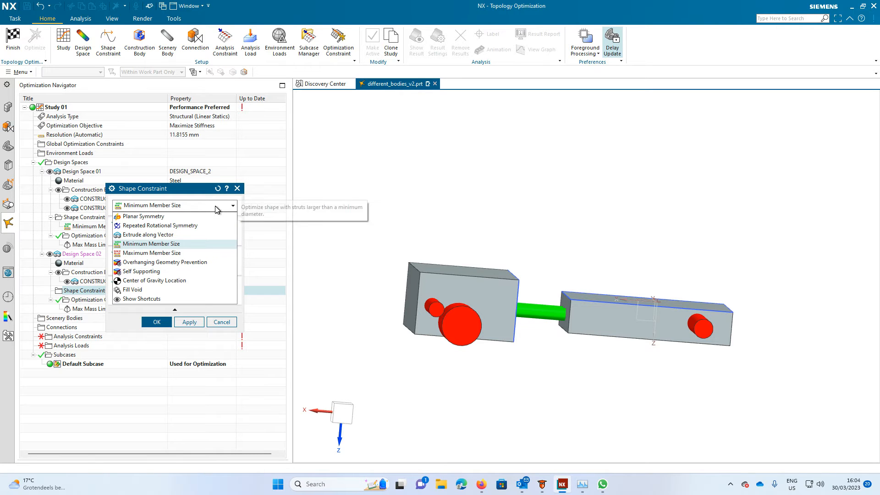
pyautogui.click(150, 253)
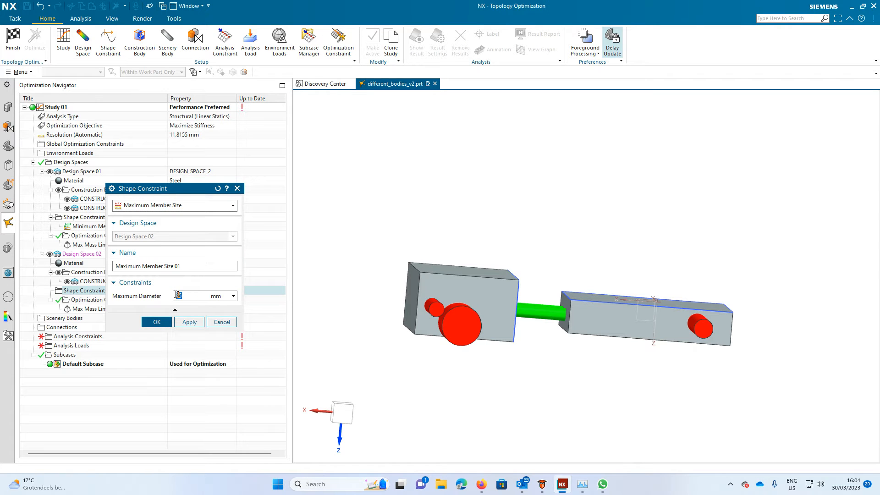
pyautogui.write('60')
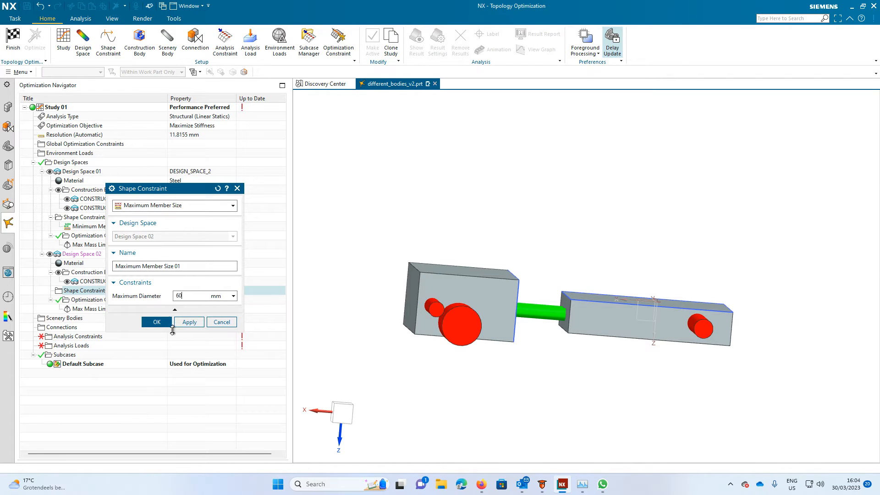
pyautogui.click(157, 321)
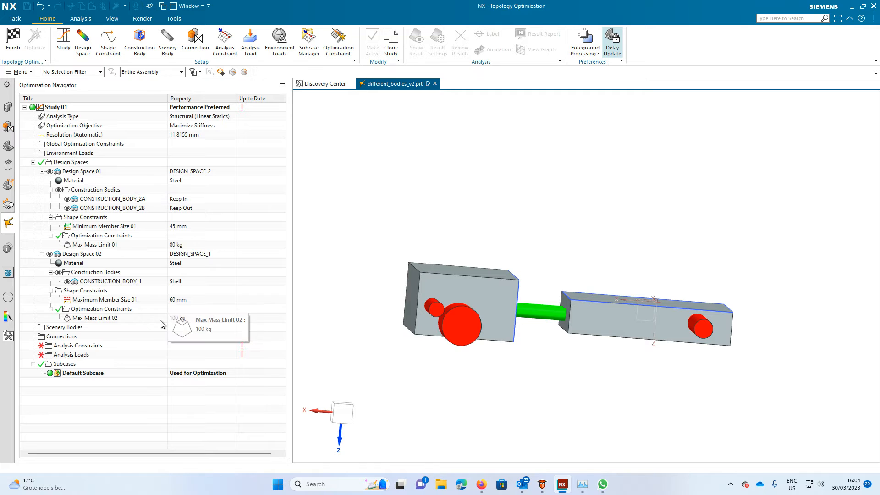
pyautogui.moveTo(74, 333)
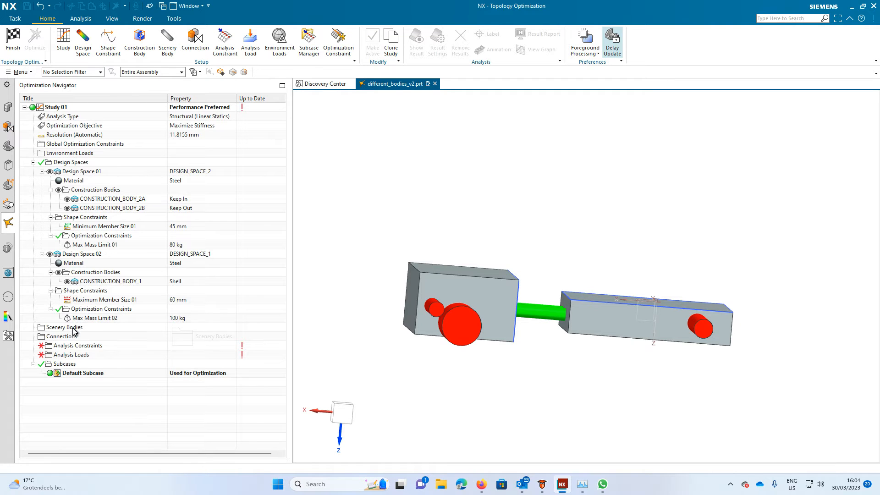
# Create steel Scenery Body 01 on SCENERY_BODY_1 and Scenery Body 02 on SCENERY_BODY_2
pyautogui.click(64, 327)
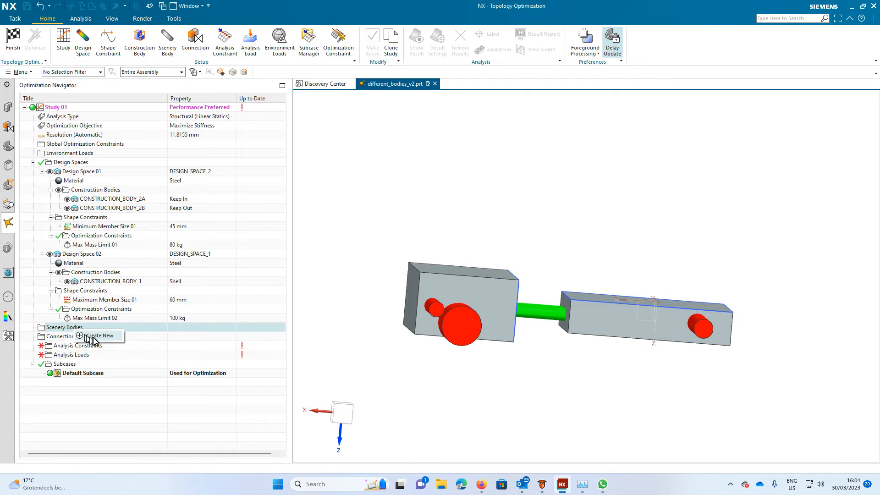
pyautogui.click(101, 335)
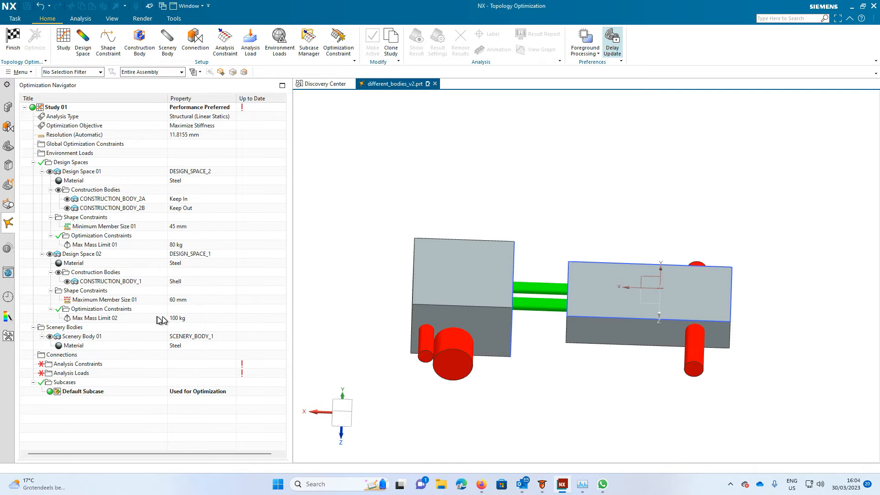
pyautogui.moveTo(101, 311)
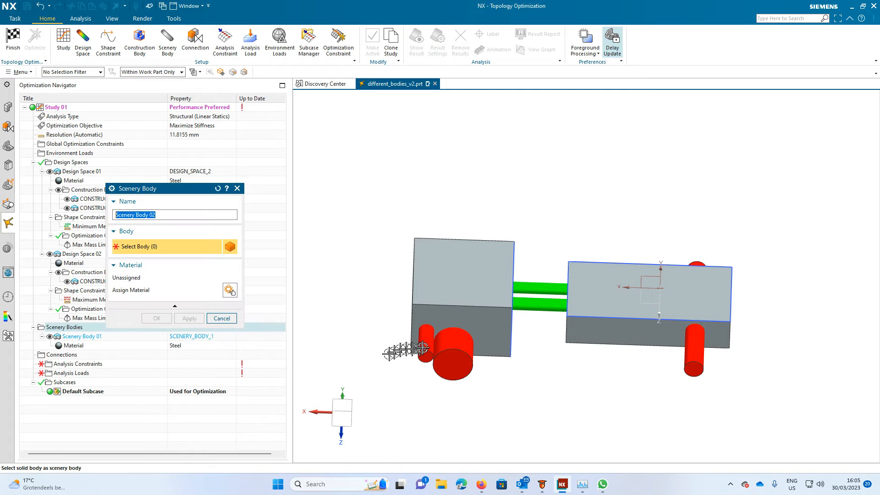
pyautogui.click(539, 303)
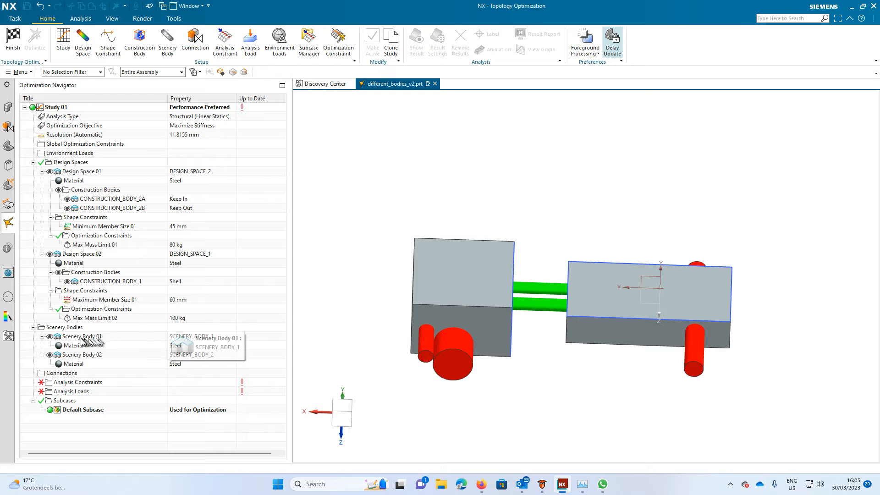
pyautogui.moveTo(72, 352)
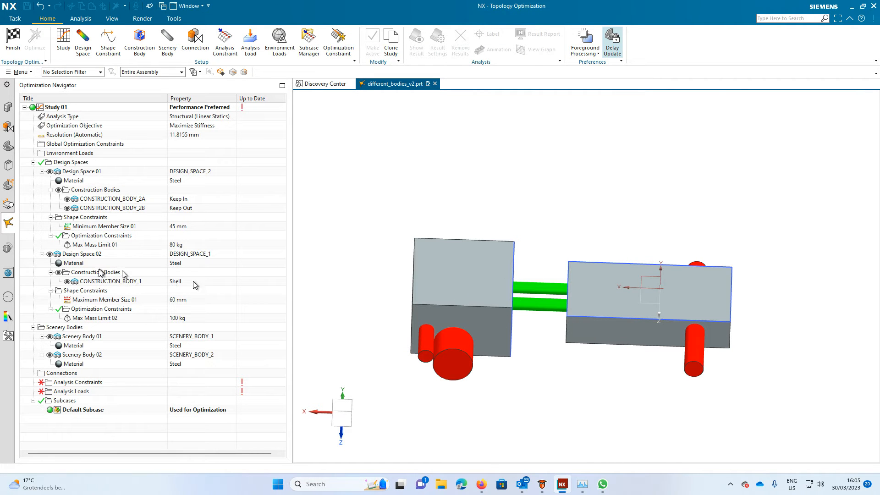
pyautogui.moveTo(84, 373)
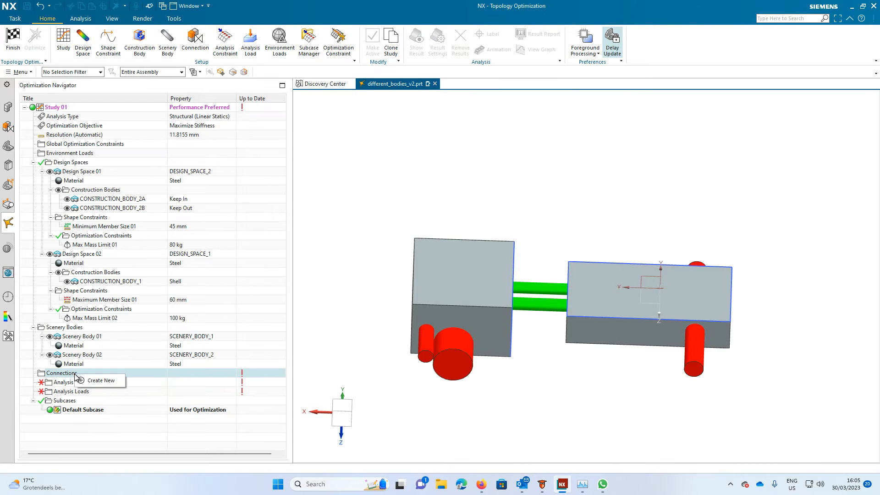
# Create Body to Body Connection 01 and 02 between the design spaces and scenery bodies
pyautogui.click(101, 380)
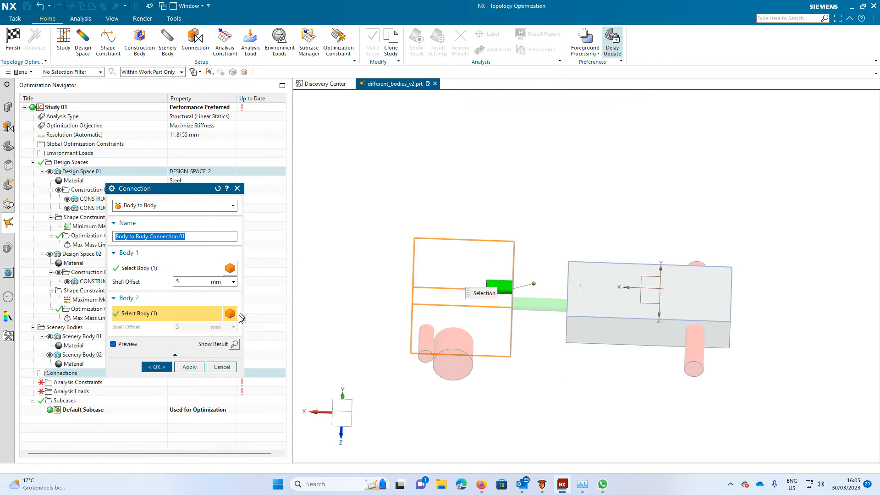
pyautogui.click(189, 367)
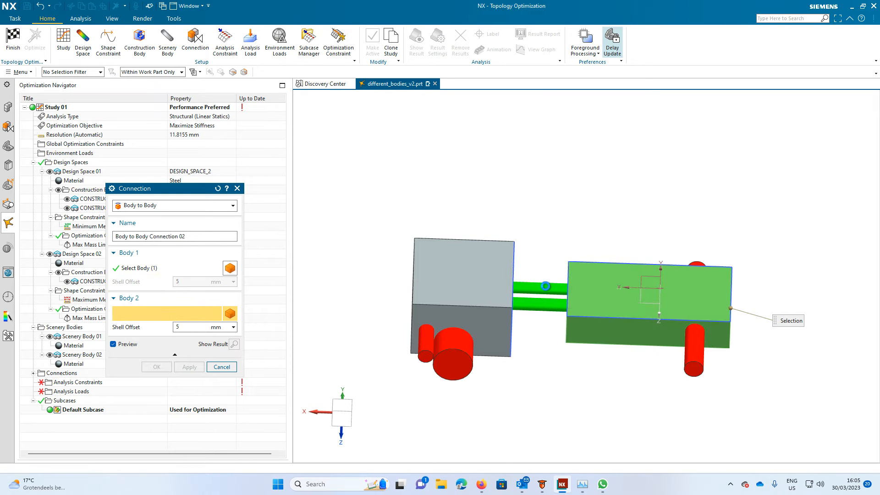
pyautogui.click(157, 366)
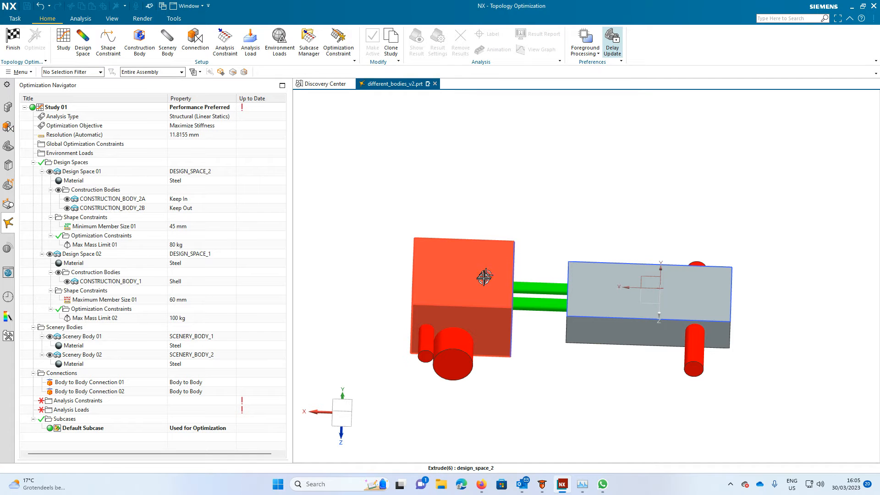
pyautogui.moveTo(484, 277); pyautogui.dragTo(519, 315)
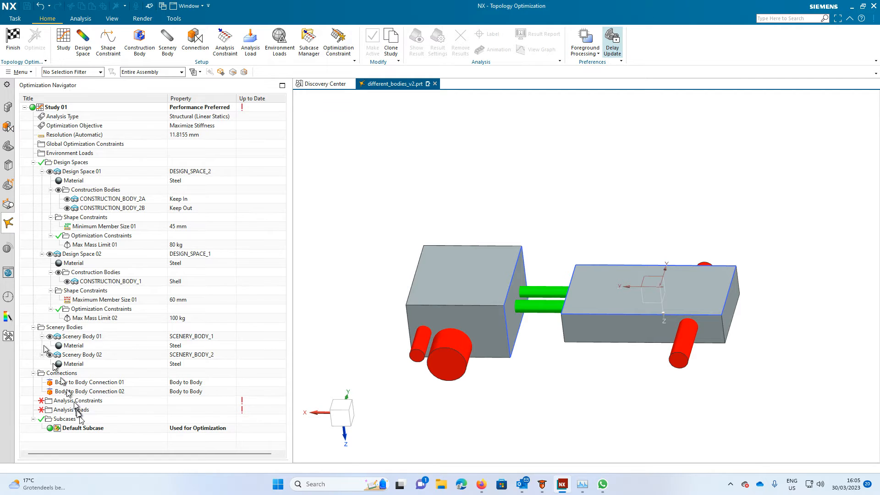
# Create the first face-to-face connection, Face to Face Connection 01
pyautogui.click(61, 372)
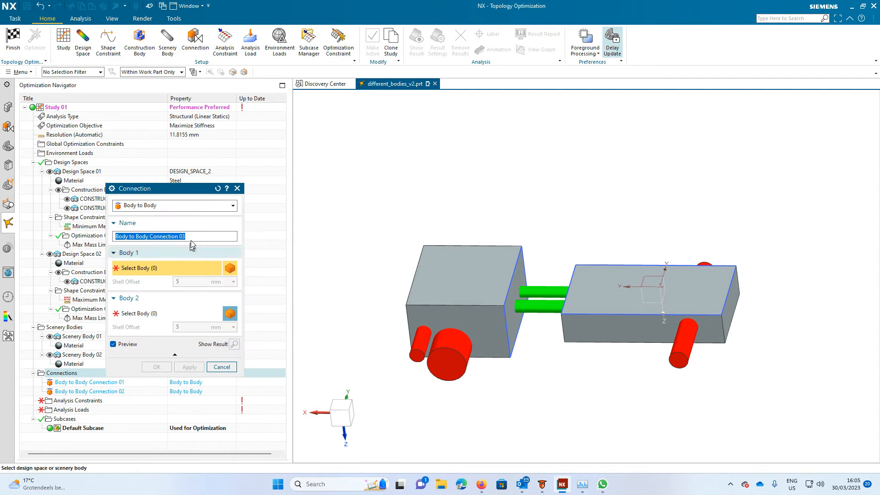
pyautogui.click(174, 205)
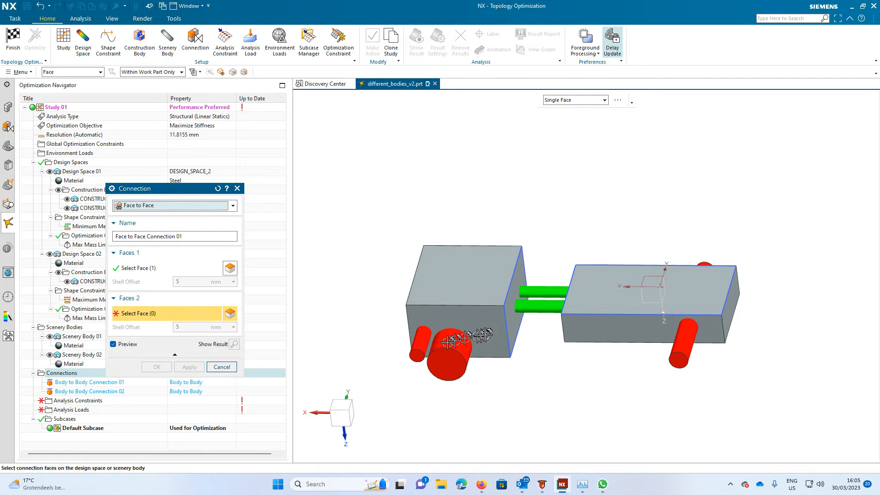
pyautogui.click(645, 280)
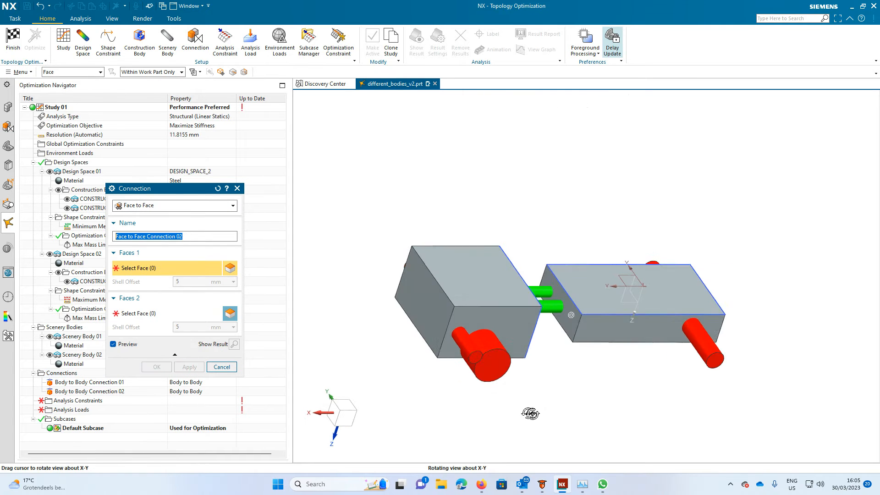
# Connect the green bar's end face to the right block's face as Face to Face Connection 02
pyautogui.click(558, 306)
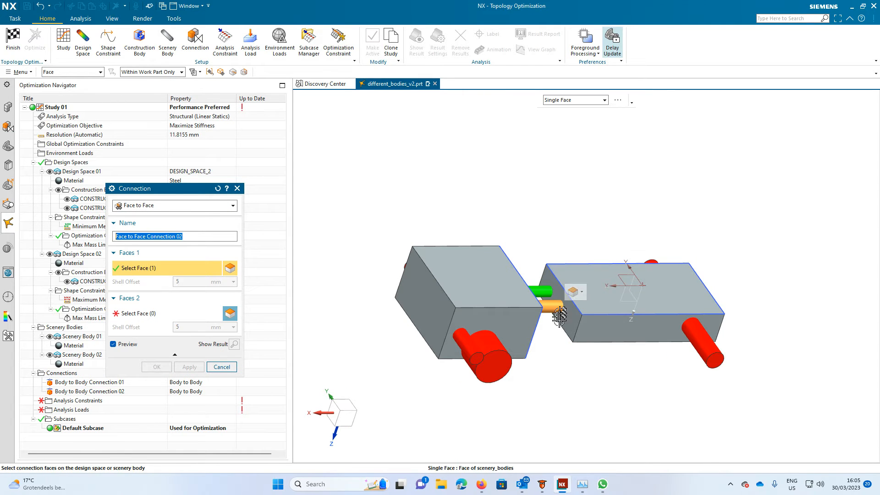
pyautogui.click(140, 312)
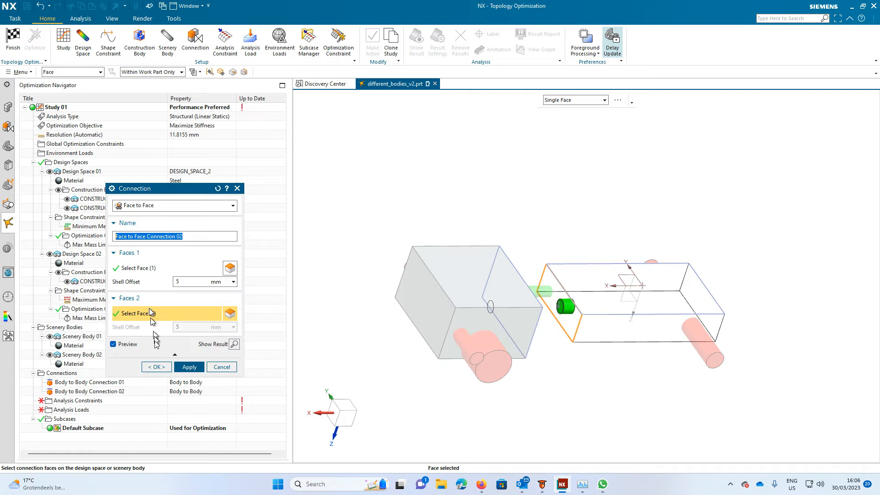
pyautogui.click(156, 366)
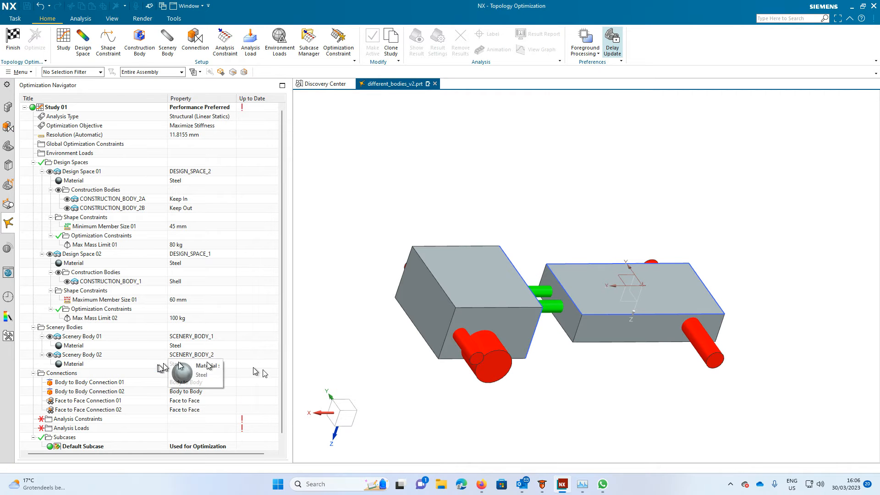
pyautogui.moveTo(277, 283)
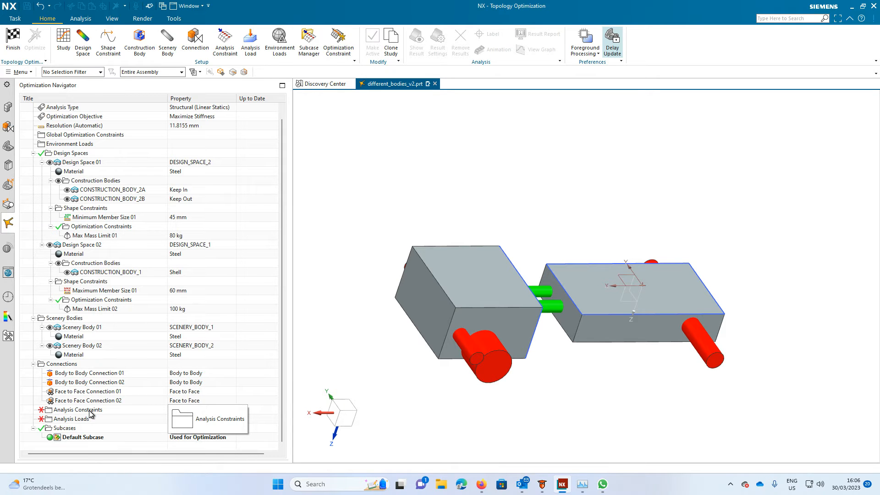
# Add Planar Slider 01 on the bottom face of the left block, DESIGN_SPACE_2
pyautogui.click(77, 409)
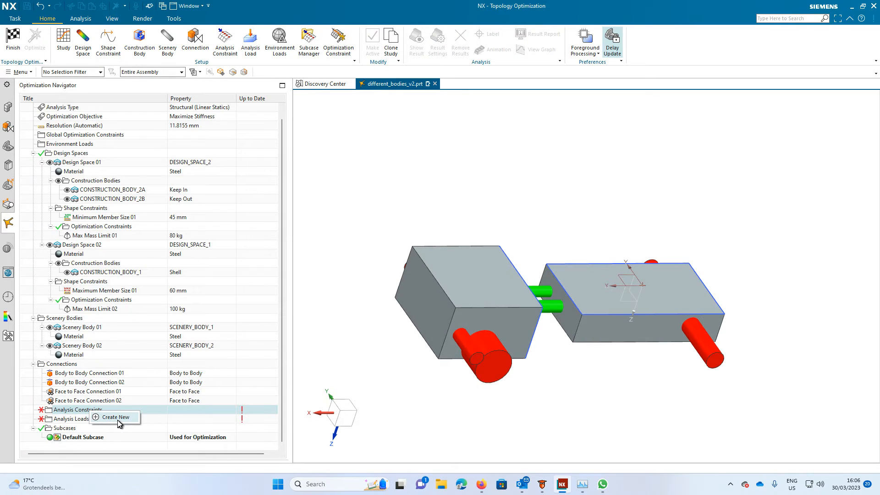
pyautogui.click(114, 417)
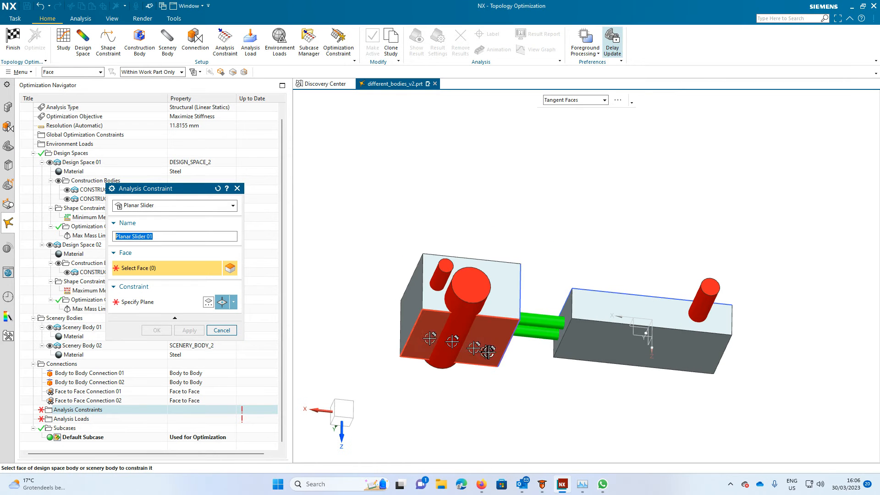
pyautogui.moveTo(492, 350)
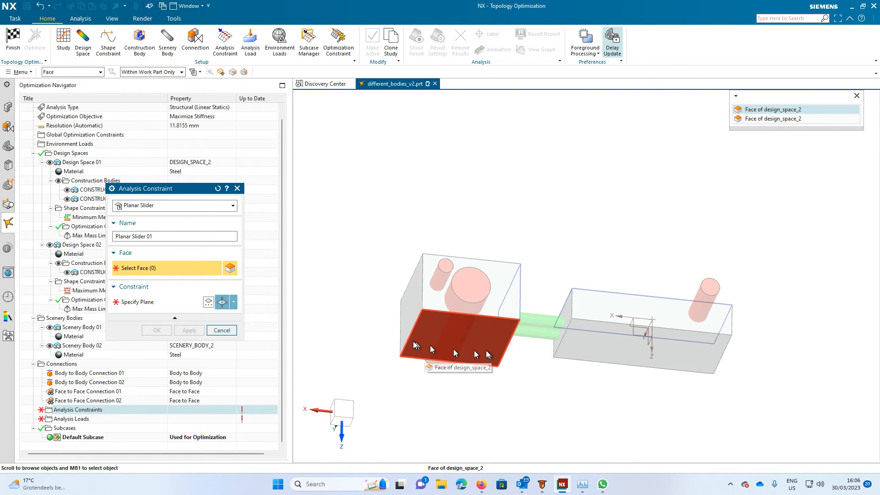
pyautogui.click(458, 337)
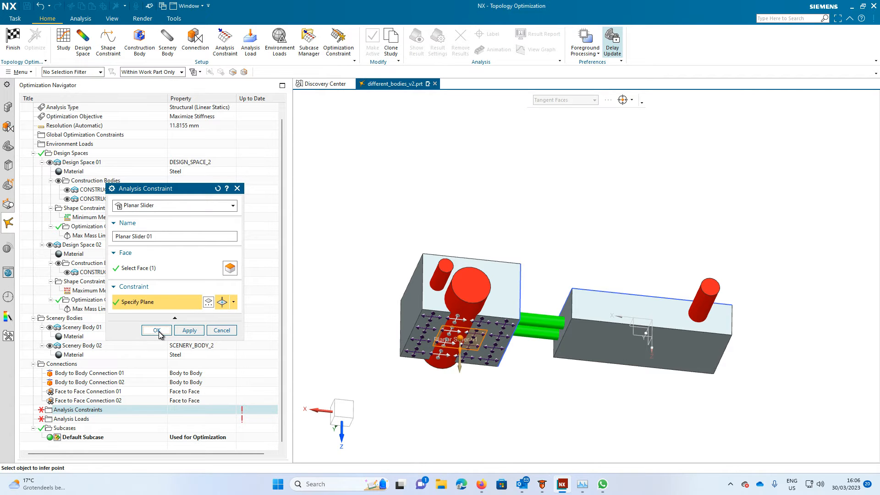
pyautogui.click(157, 330)
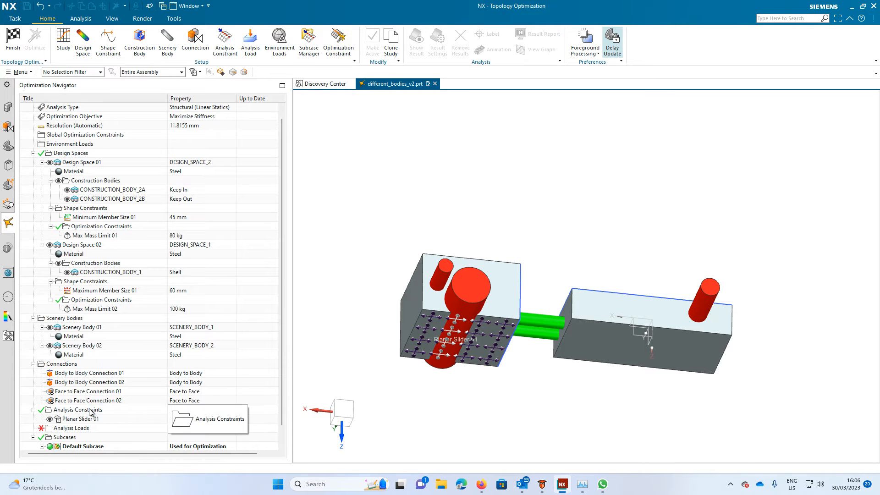
# Add a Pinned constraint, Pinned 01, on the right block's small cylinder face
pyautogui.rightClick(78, 410)
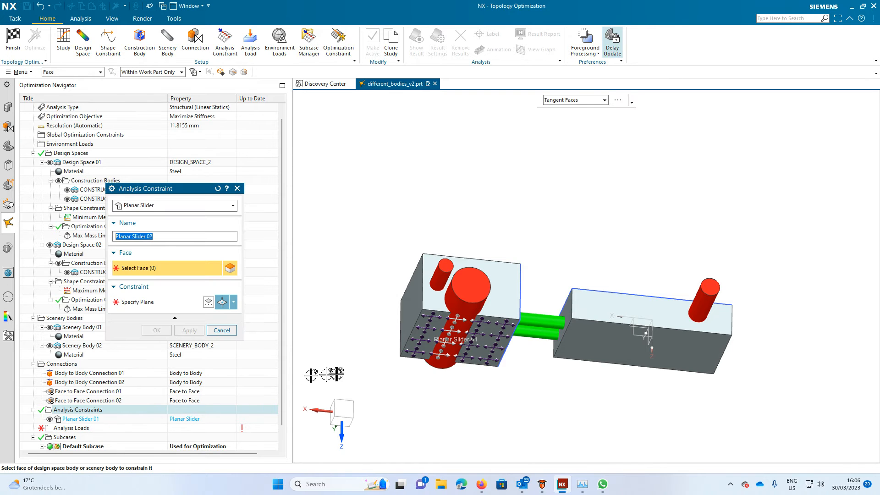
pyautogui.moveTo(697, 299)
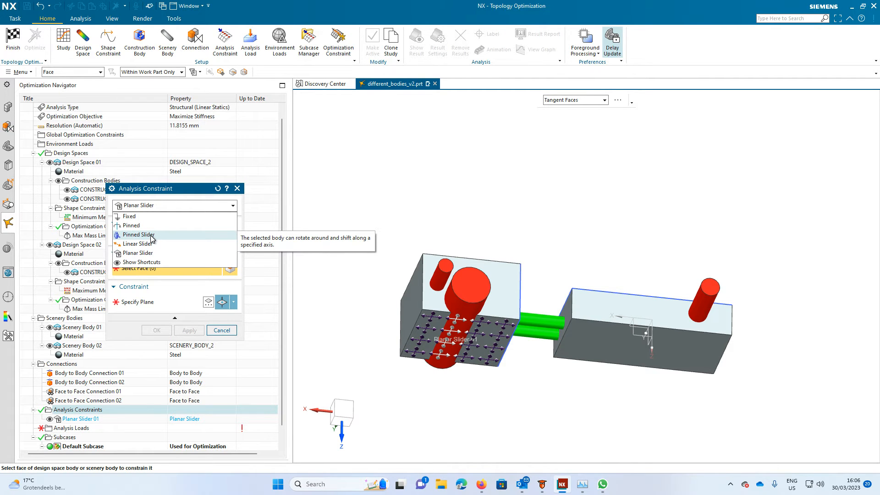
pyautogui.click(131, 225)
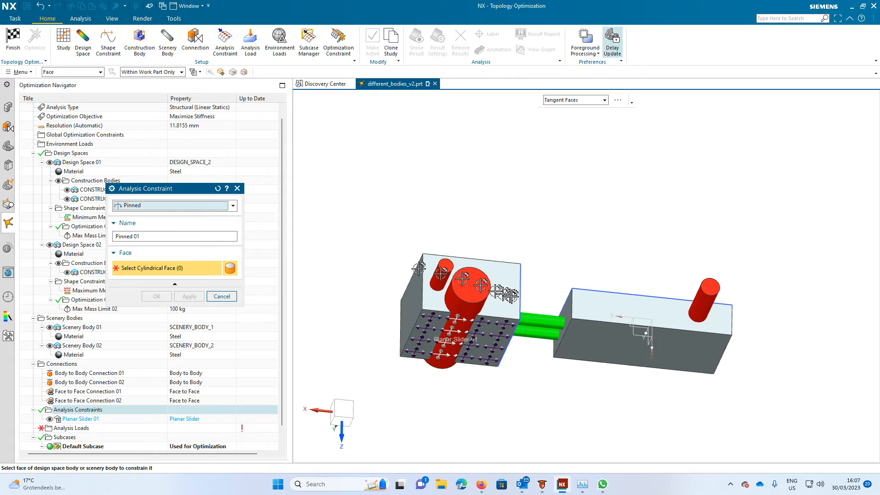
pyautogui.moveTo(709, 305)
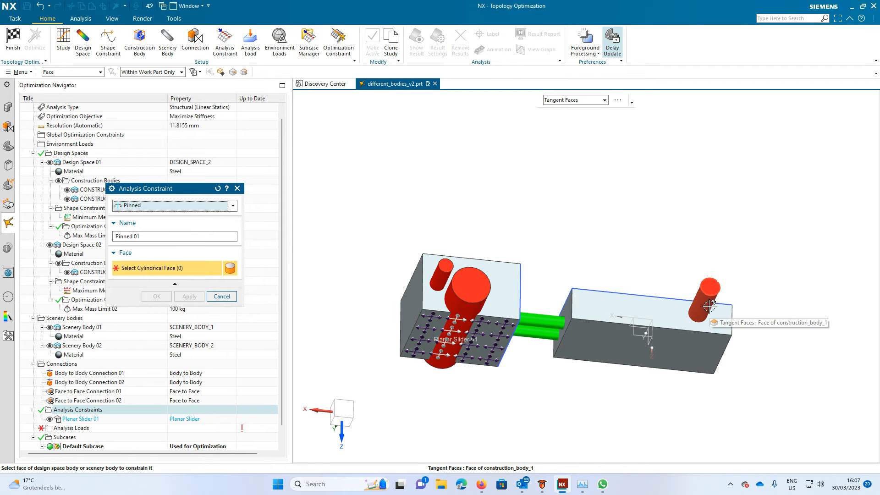
pyautogui.click(708, 288)
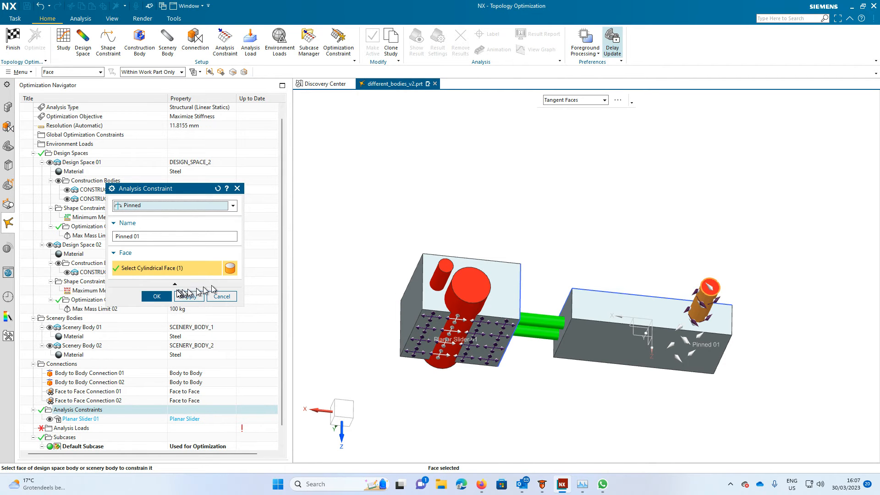
pyautogui.click(156, 296)
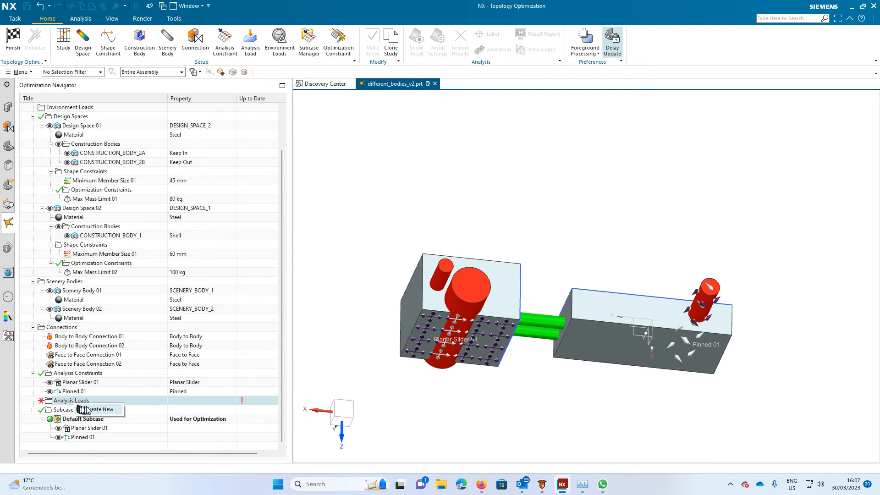
# Create Force 01, a 6000 N load on the left block's outer end face
pyautogui.click(98, 409)
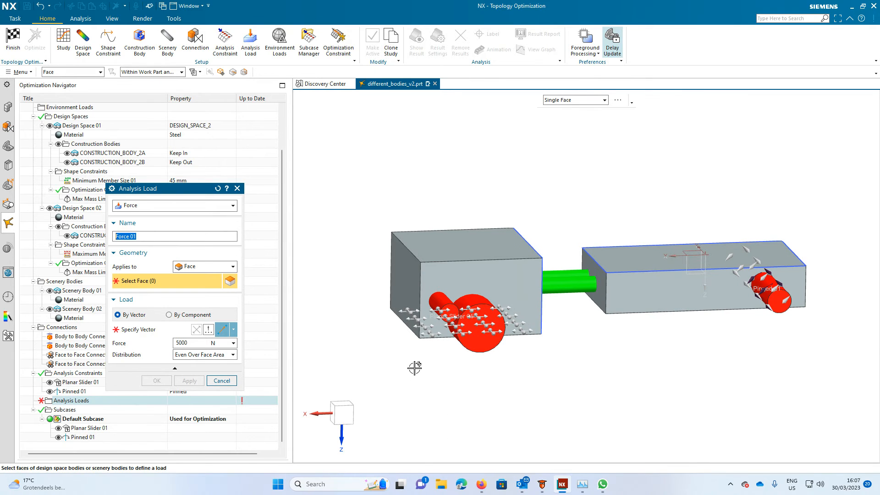
pyautogui.click(232, 266)
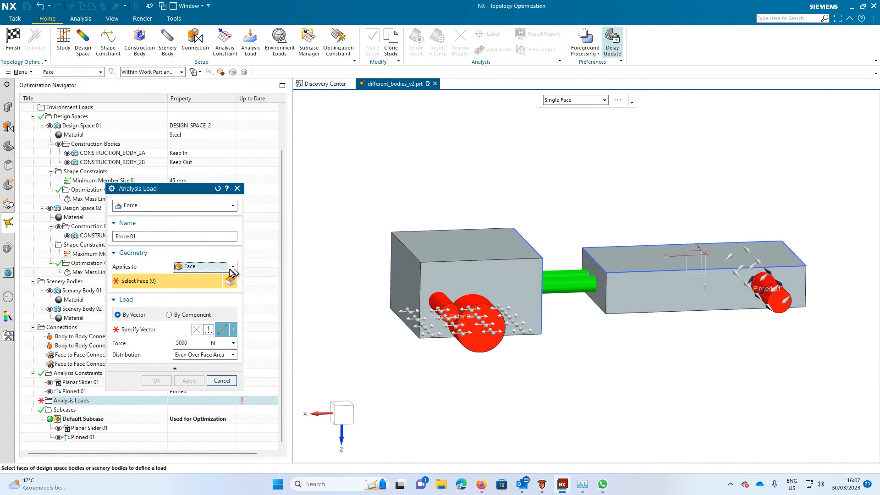
pyautogui.moveTo(404, 270)
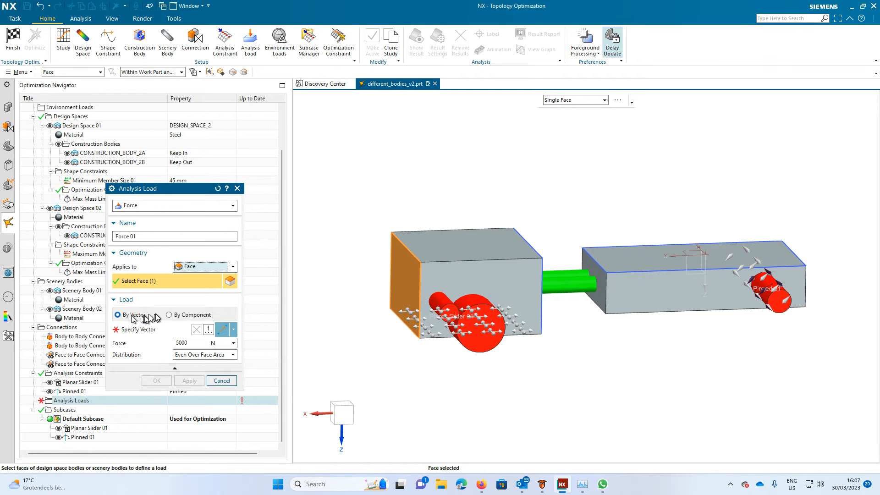
pyautogui.moveTo(230, 347)
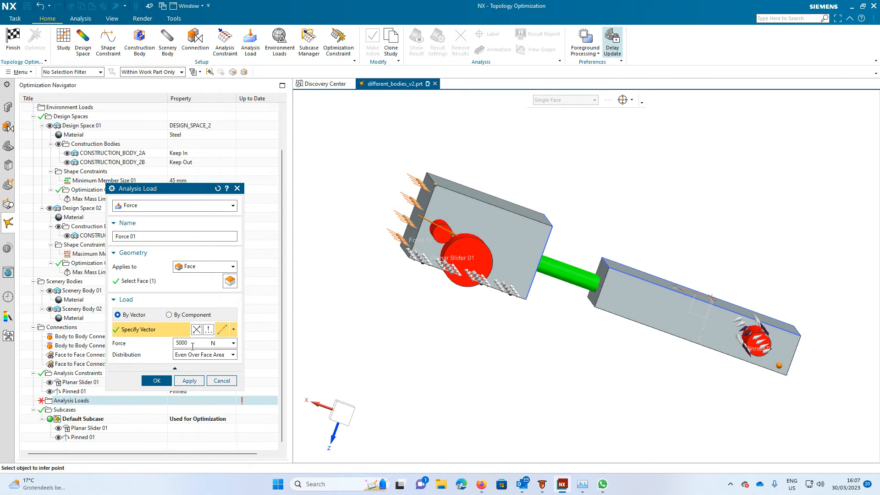
pyautogui.click(182, 343)
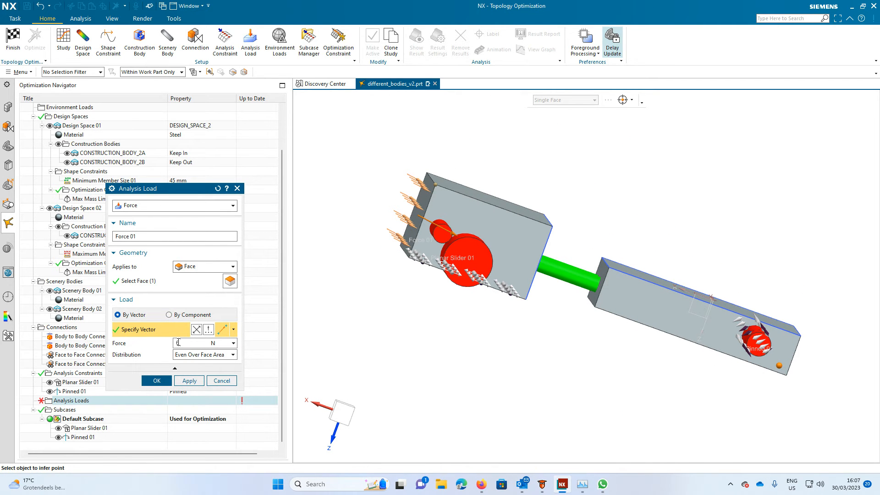
pyautogui.write('6000')
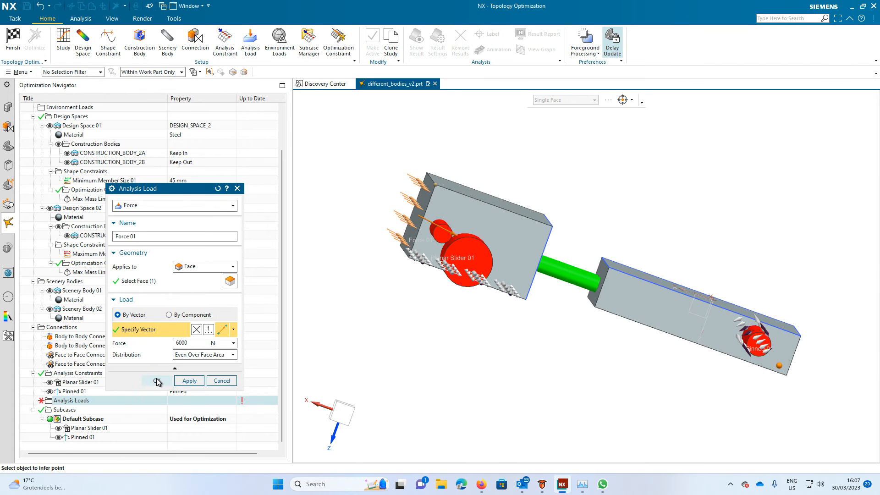
pyautogui.click(157, 380)
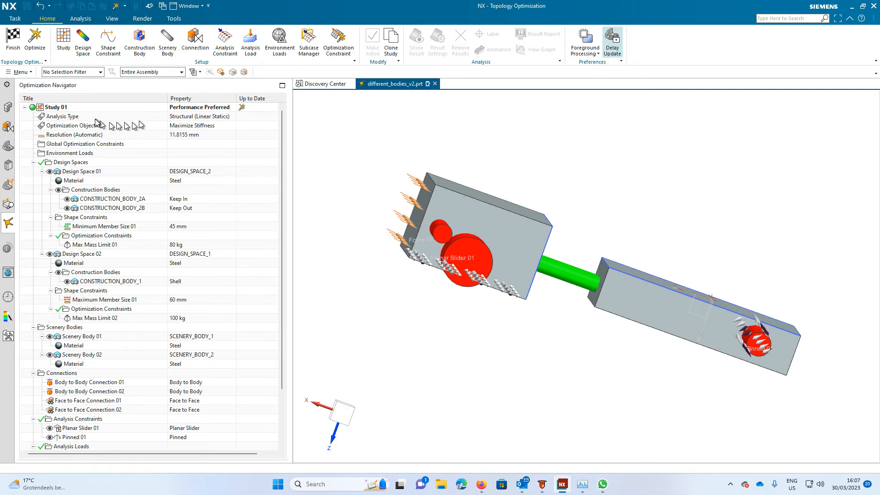
# Run Optimize on Study 01 and let the solve converge
pyautogui.rightClick(55, 107)
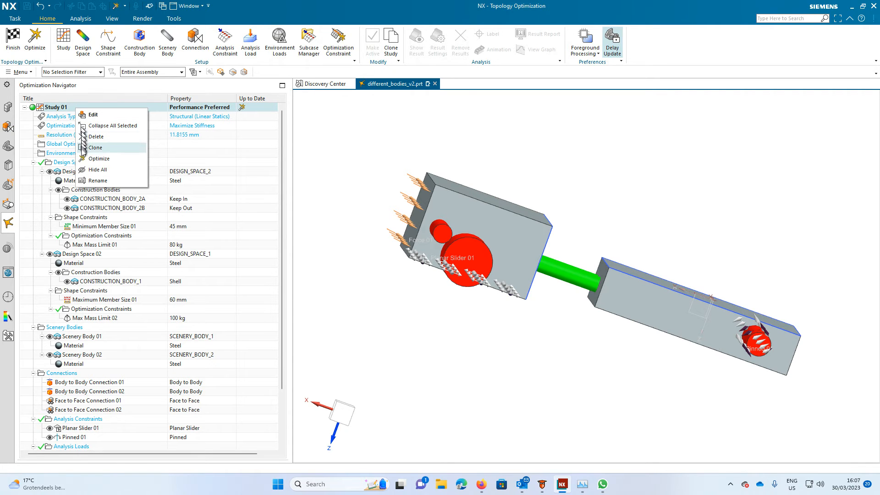
pyautogui.moveTo(90, 162)
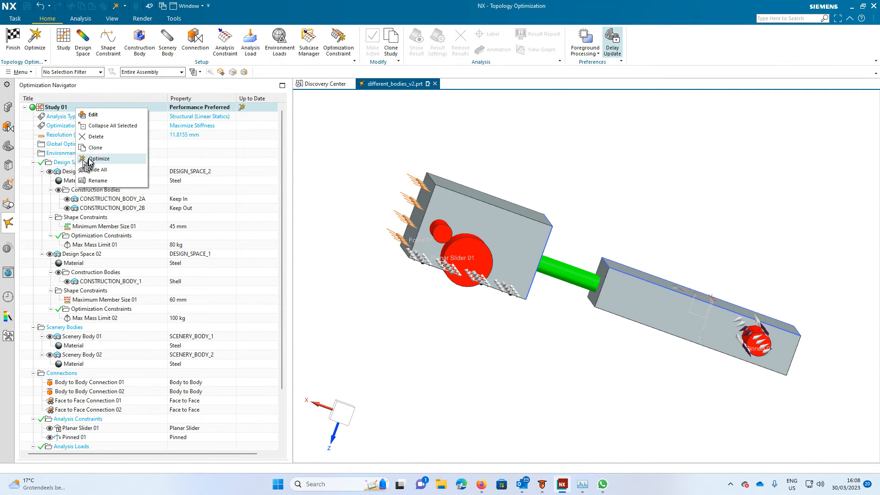
pyautogui.click(99, 158)
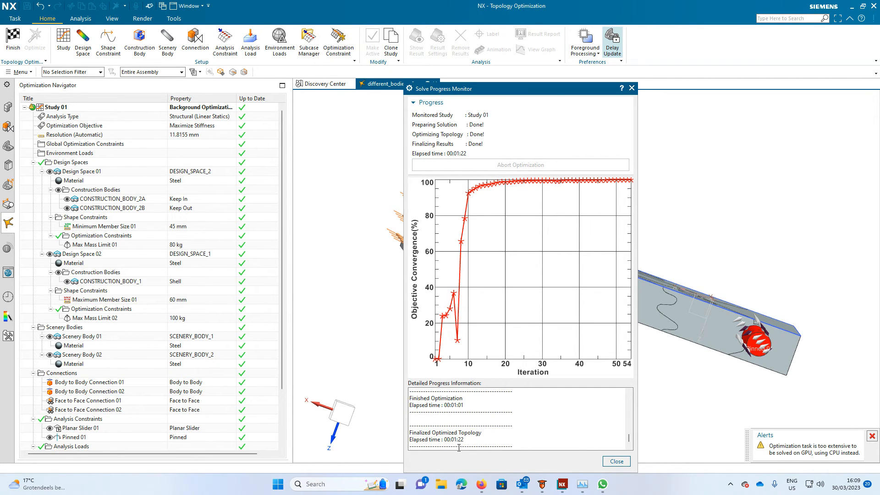
pyautogui.moveTo(560, 275)
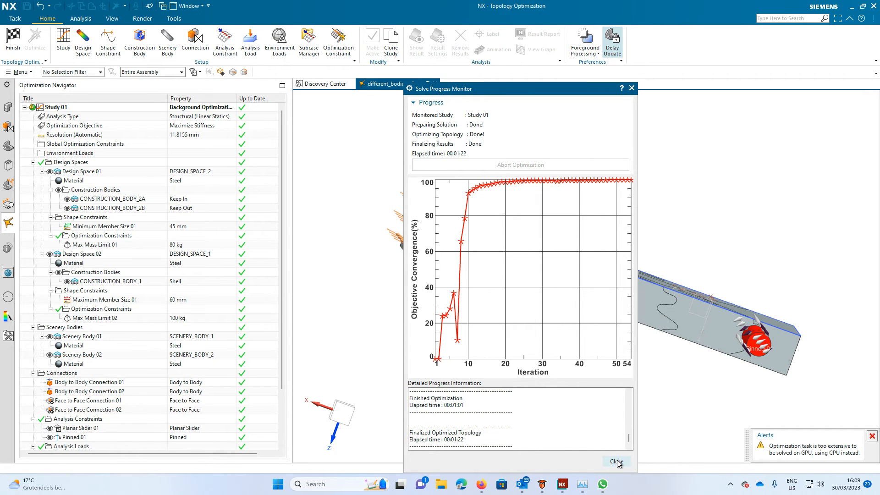
# Close the Solve Progress Monitor and bring up Result Settings
pyautogui.click(615, 460)
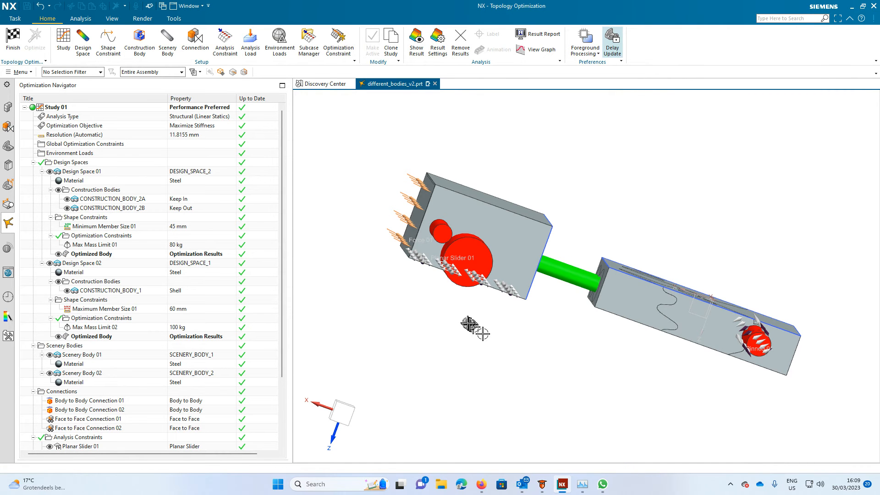
pyautogui.moveTo(474, 66)
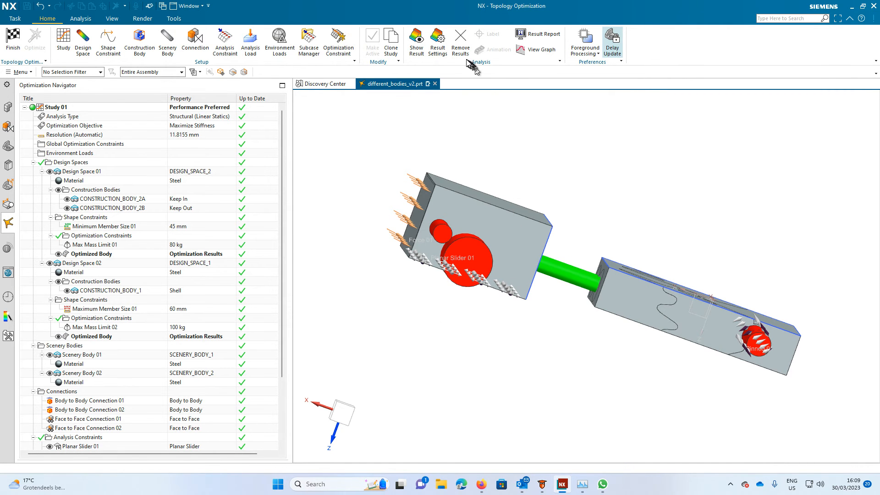
pyautogui.click(437, 42)
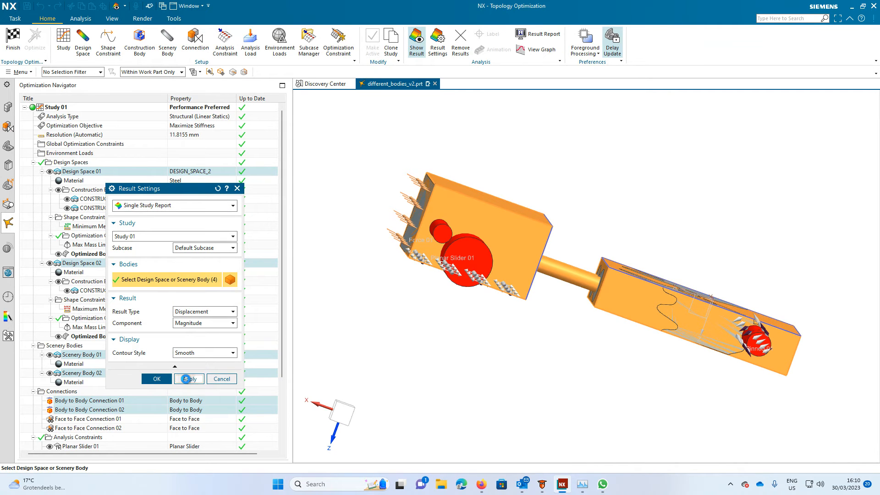
# Apply Displacement Magnitude contours (max 0.0443 mm) and zoom in on the right optimized body
pyautogui.click(189, 379)
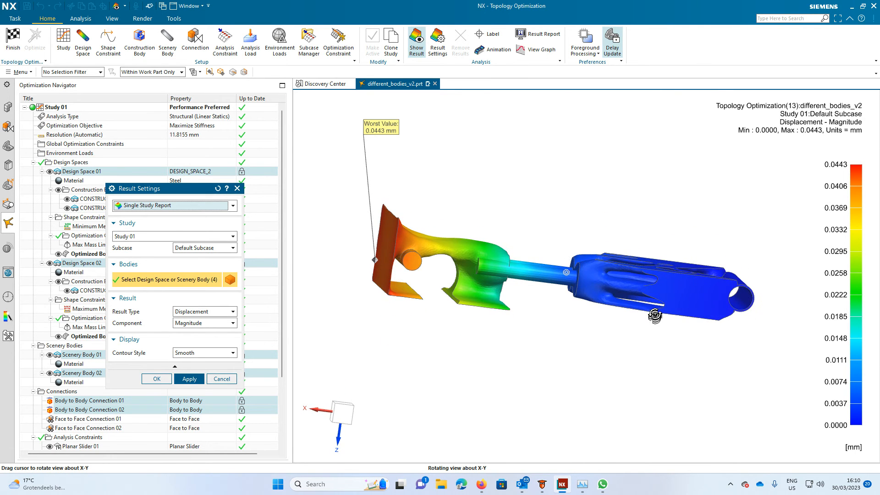
pyautogui.click(189, 378)
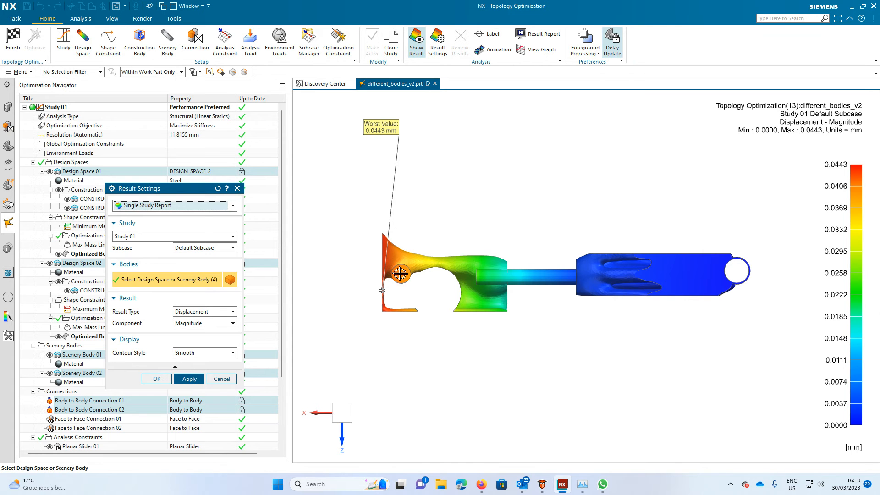
pyautogui.moveTo(398, 272); pyautogui.dragTo(709, 270)
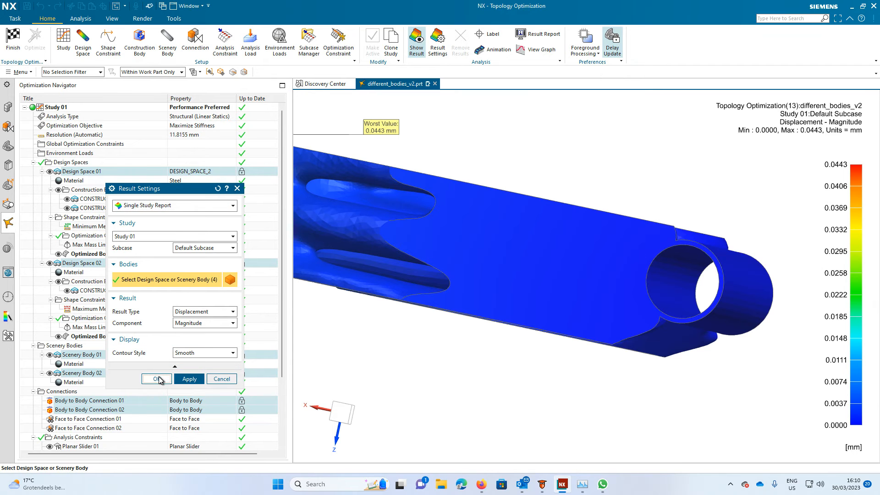
# Confirm Result Settings and collapse Study 01 in the Optimization Navigator
pyautogui.click(156, 379)
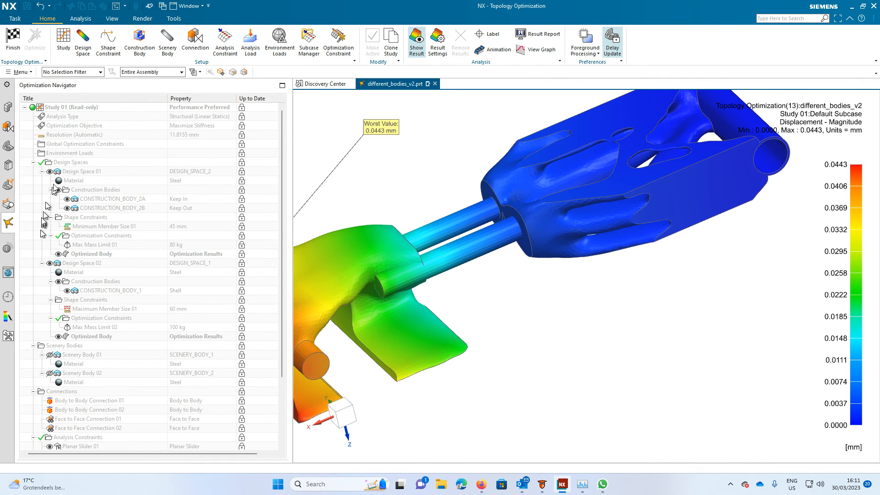
pyautogui.click(24, 107)
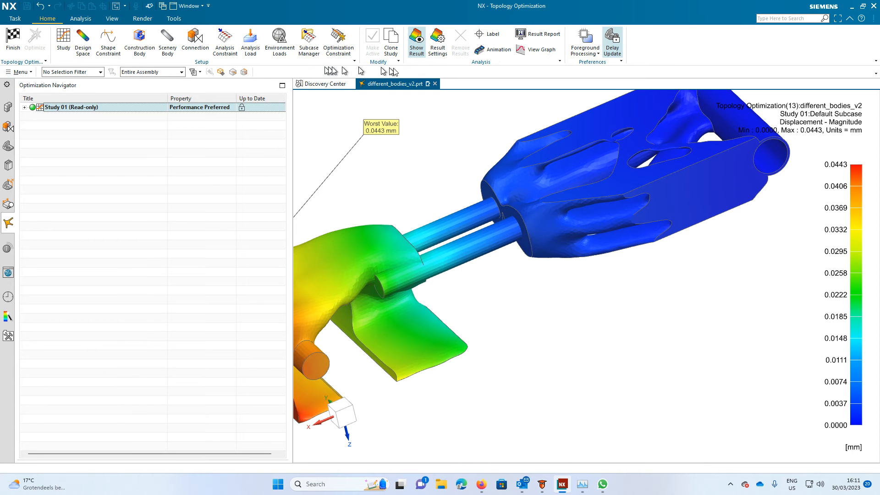
# Hide the result contours and orbit around the grey optimized bodies
pyautogui.click(459, 42)
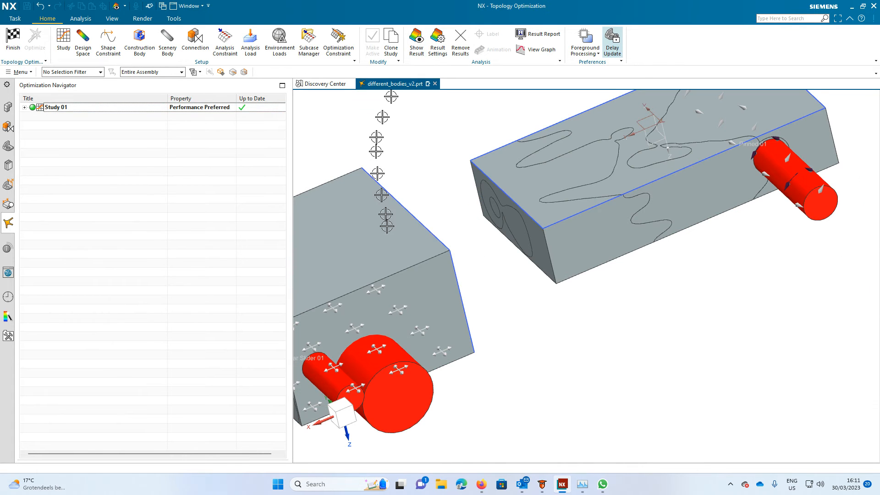
pyautogui.moveTo(392, 224); pyautogui.dragTo(463, 291)
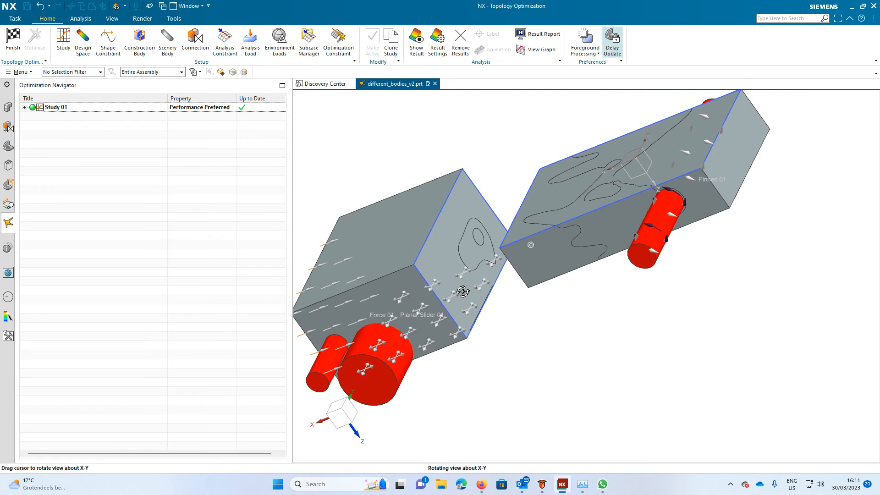
pyautogui.moveTo(462, 291); pyautogui.dragTo(500, 285)
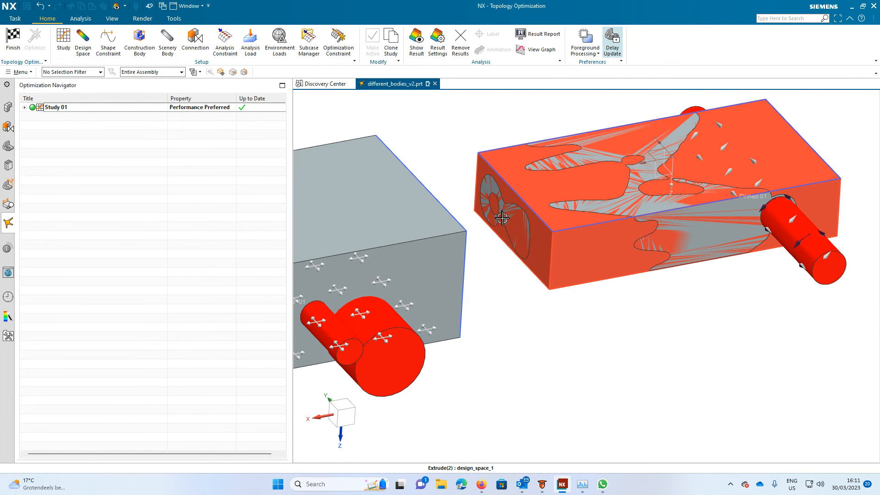
pyautogui.moveTo(492, 210)
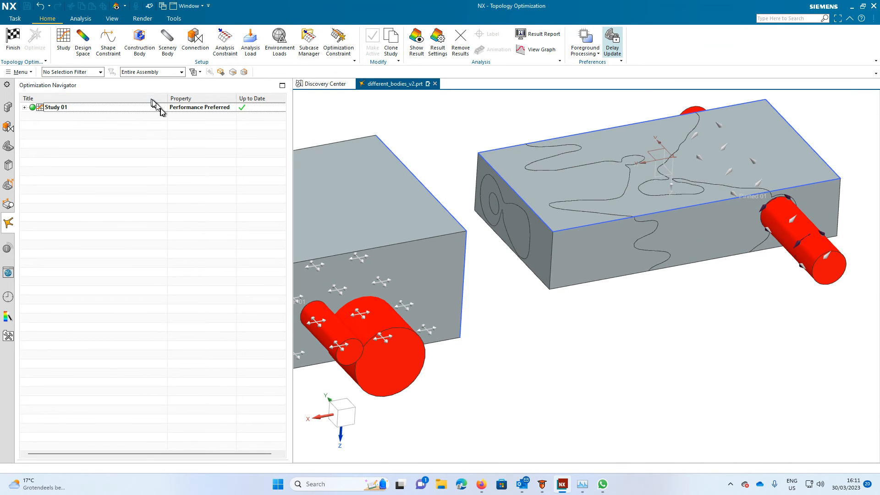
# Expand Study 01 along with its Scenery Bodies and Design Spaces folders
pyautogui.click(24, 107)
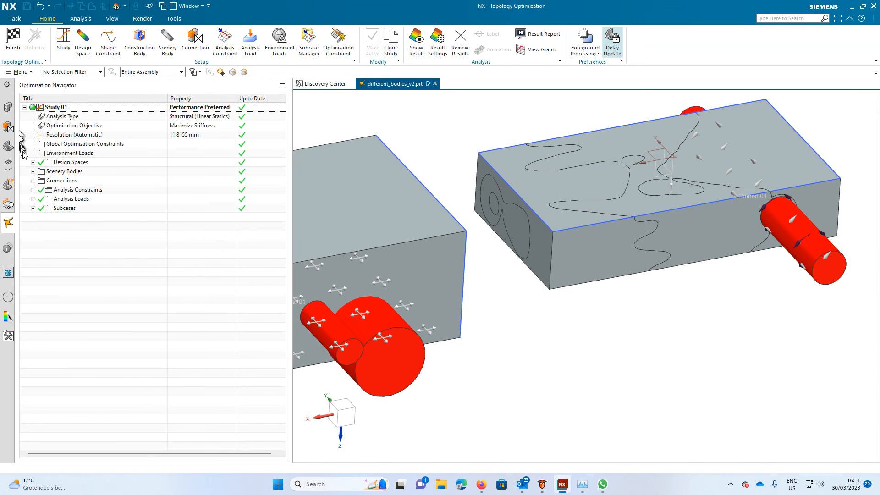
pyautogui.click(33, 171)
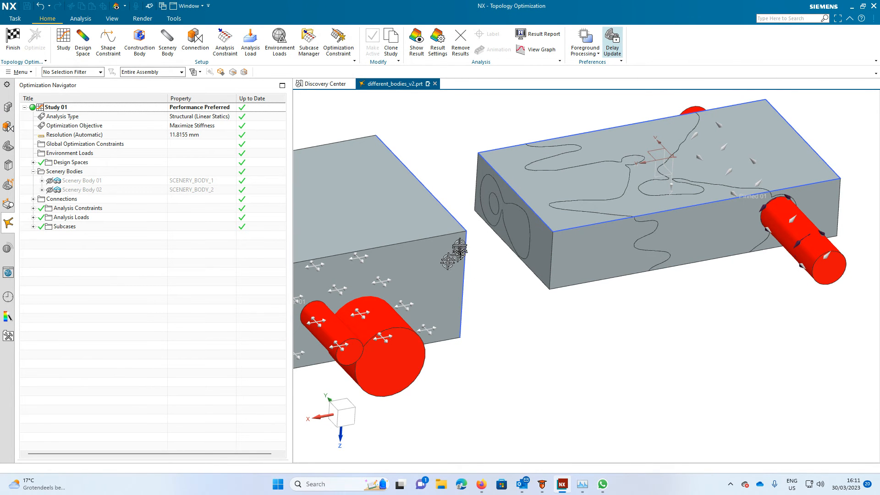
pyautogui.moveTo(513, 228)
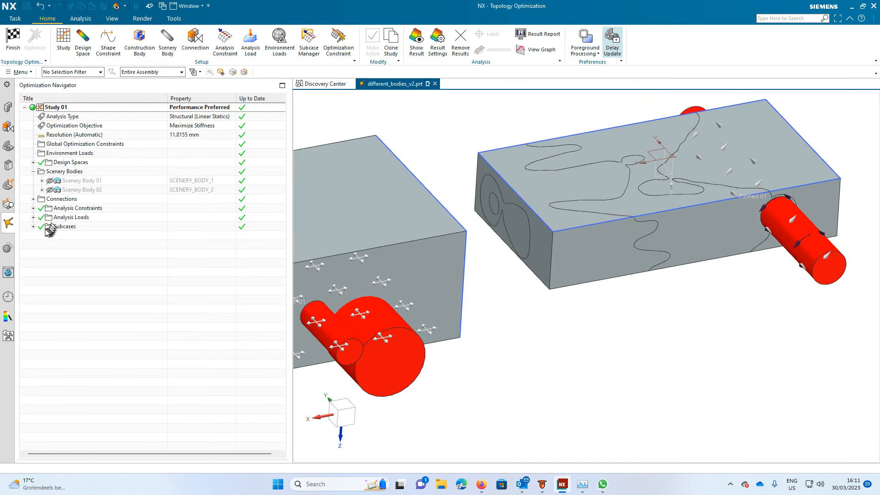
pyautogui.click(33, 162)
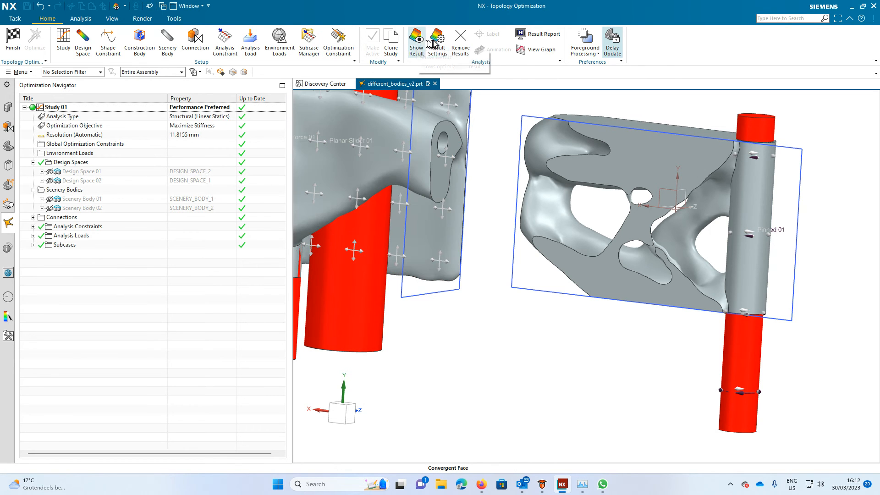
# Reopen Result Settings with Single Study Report kept for Study 01's four bodies
pyautogui.click(437, 42)
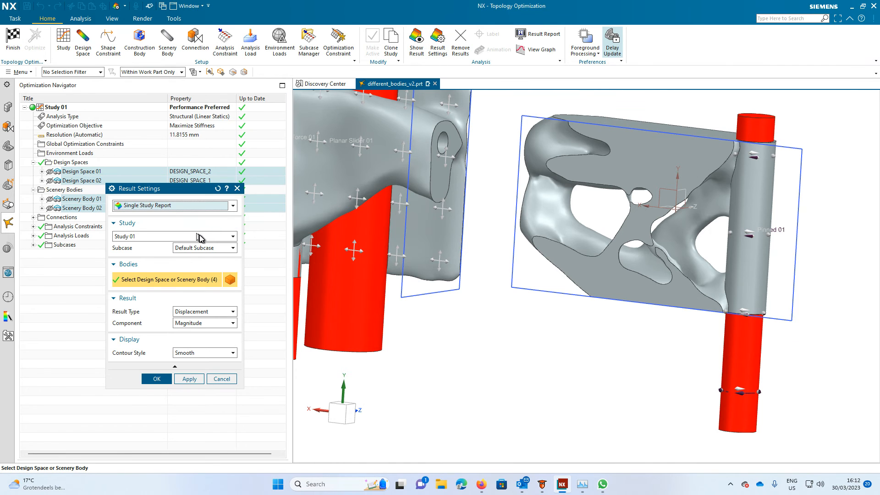
pyautogui.click(232, 206)
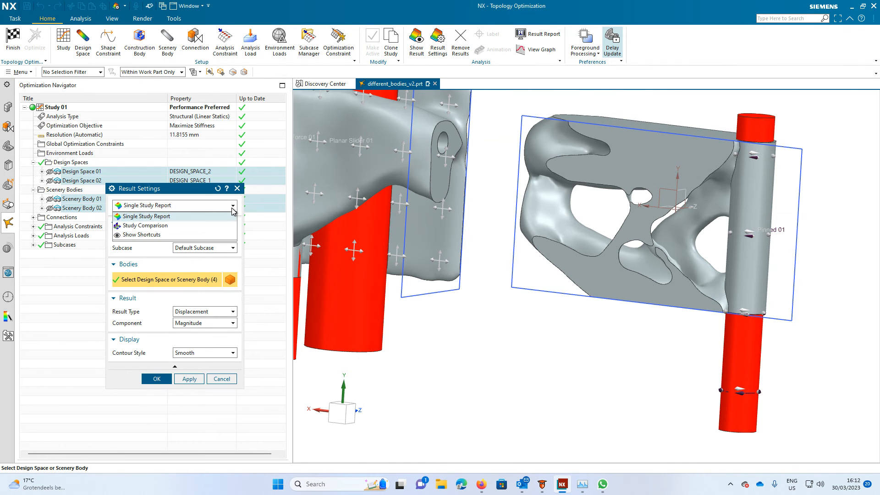
pyautogui.click(145, 216)
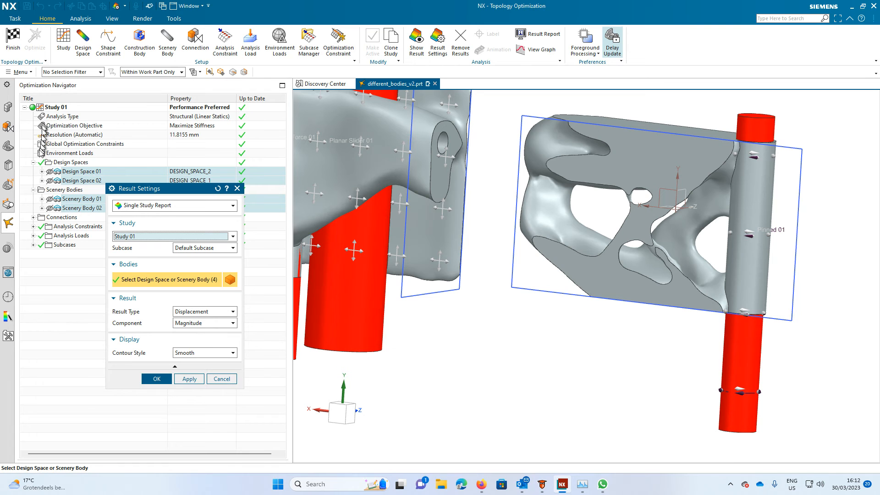
pyautogui.moveTo(222, 253)
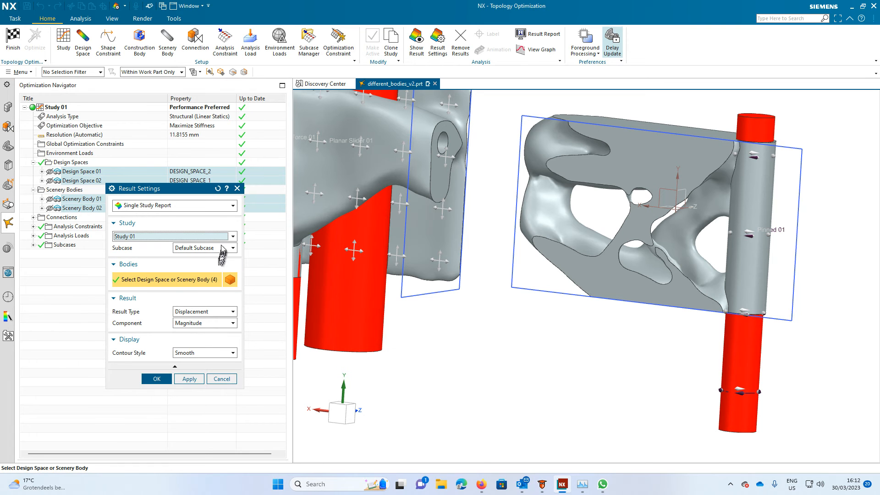
pyautogui.moveTo(224, 250)
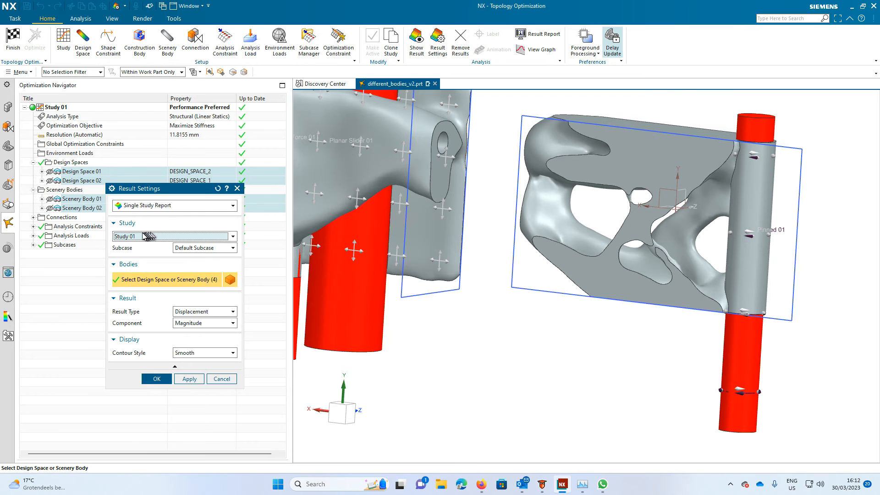
pyautogui.moveTo(142, 239)
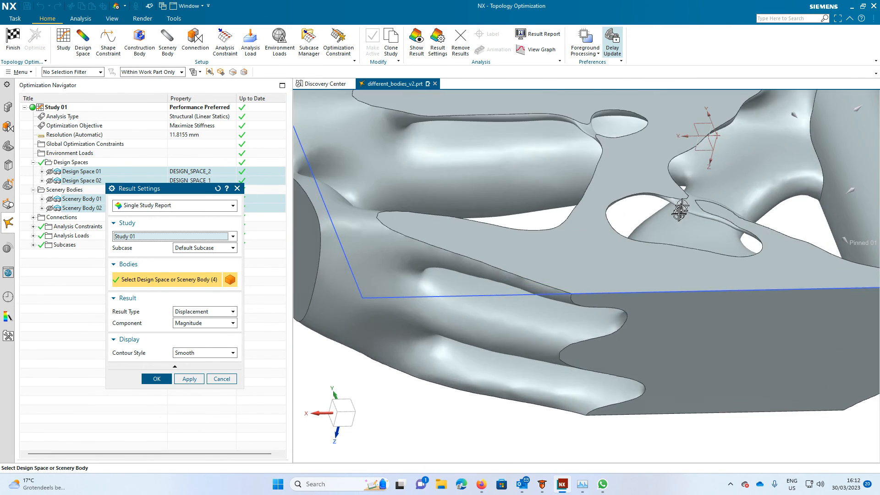
pyautogui.moveTo(679, 209); pyautogui.dragTo(687, 215)
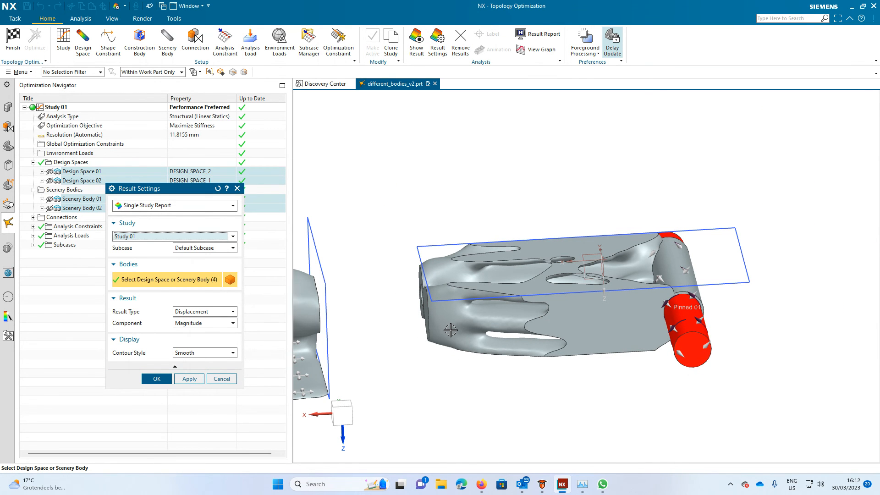
pyautogui.moveTo(346, 353)
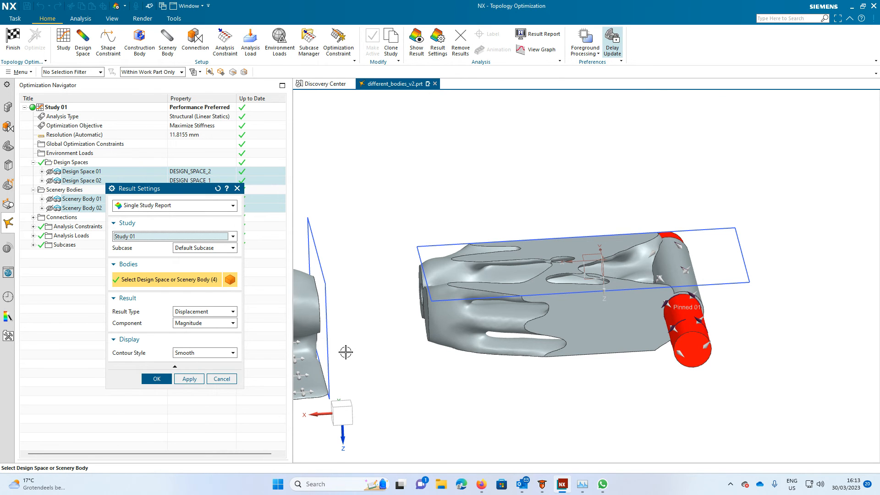
pyautogui.moveTo(393, 70)
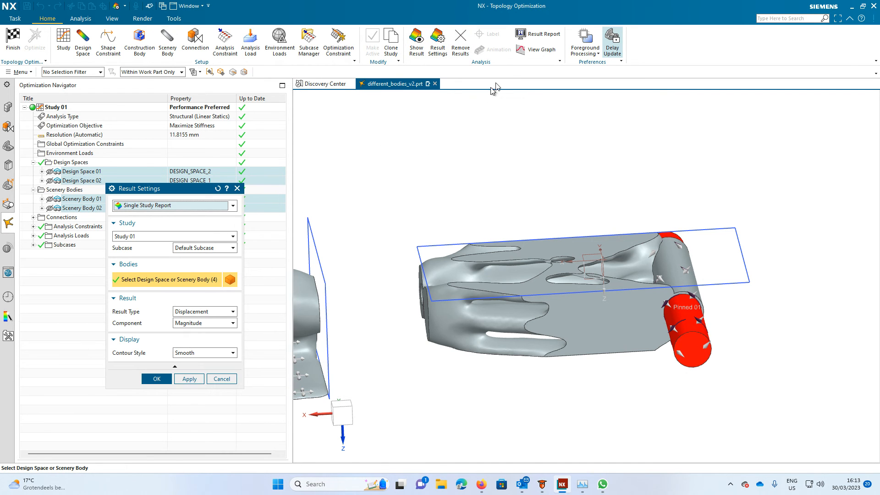
pyautogui.moveTo(203, 324)
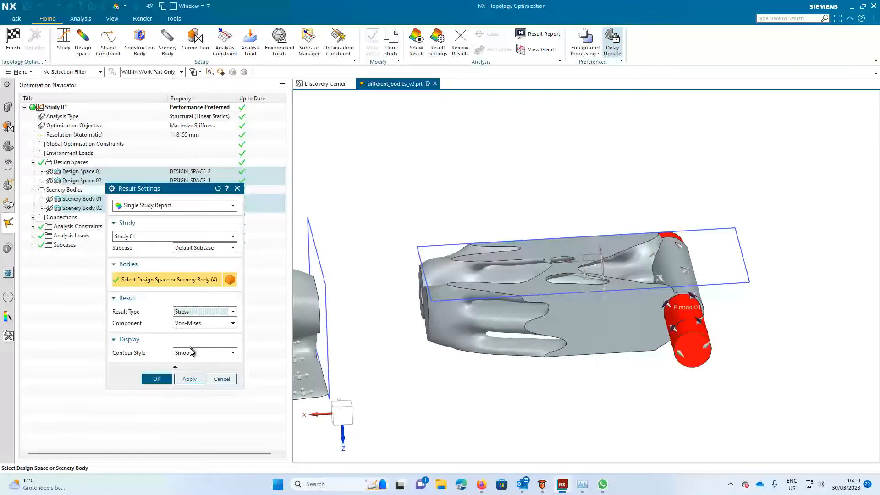
# Apply the von Mises stress contour and place two value labels, peaking at 6.272 MPa
pyautogui.click(190, 378)
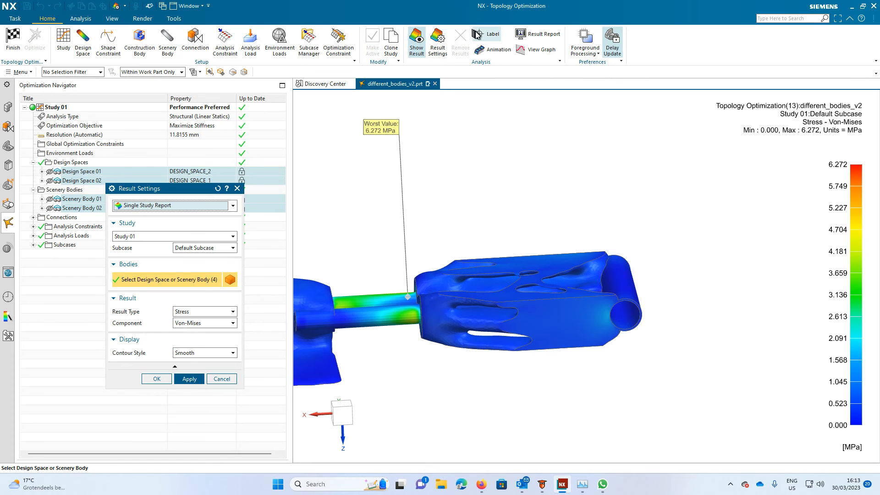
pyautogui.click(492, 33)
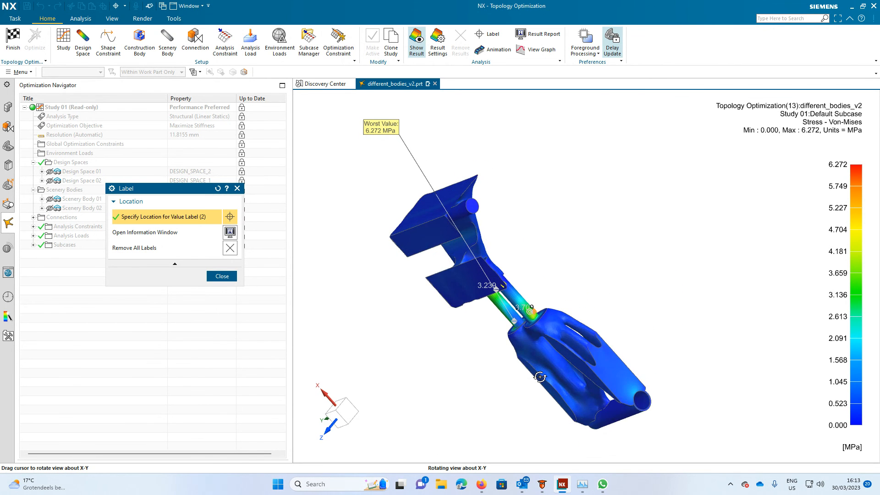
pyautogui.moveTo(539, 377); pyautogui.dragTo(483, 395)
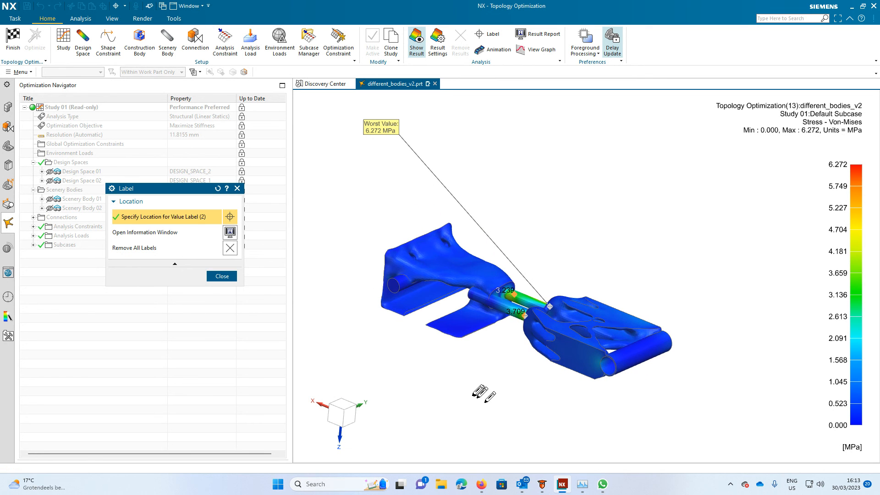
pyautogui.click(221, 275)
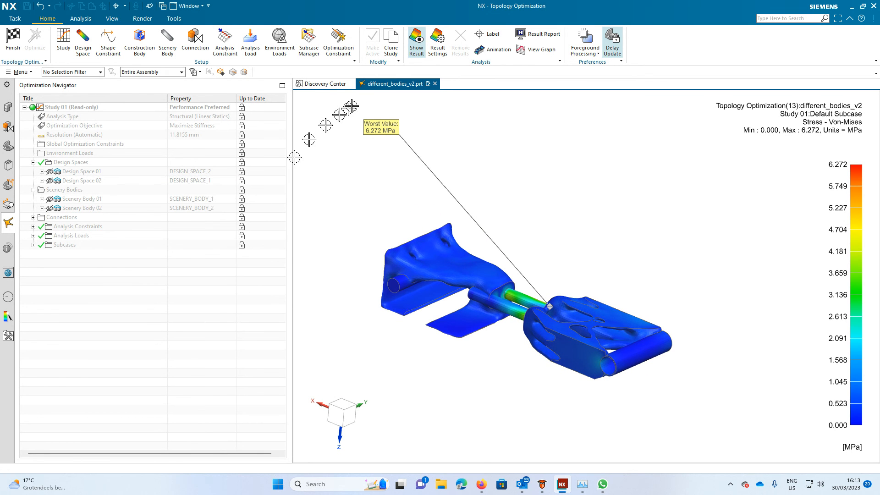
# Finish the topology study back to Modeling and reopen Topology Optimization (13)
pyautogui.click(416, 40)
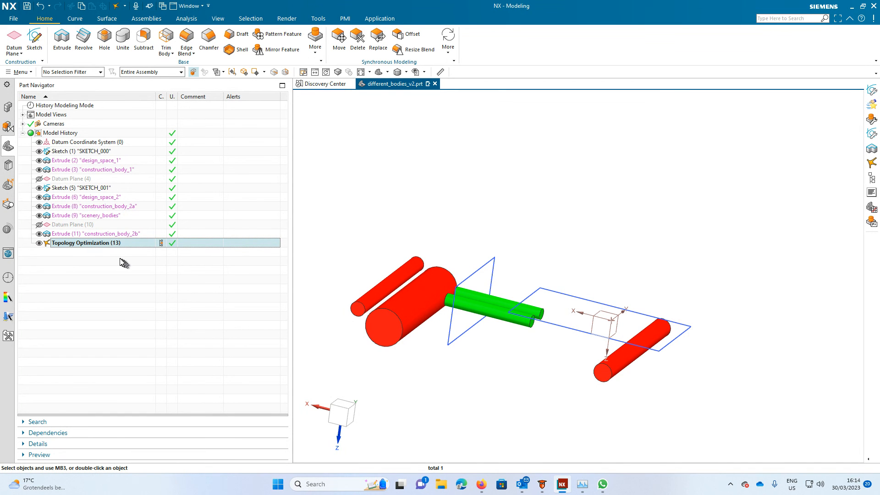
pyautogui.doubleClick(85, 242)
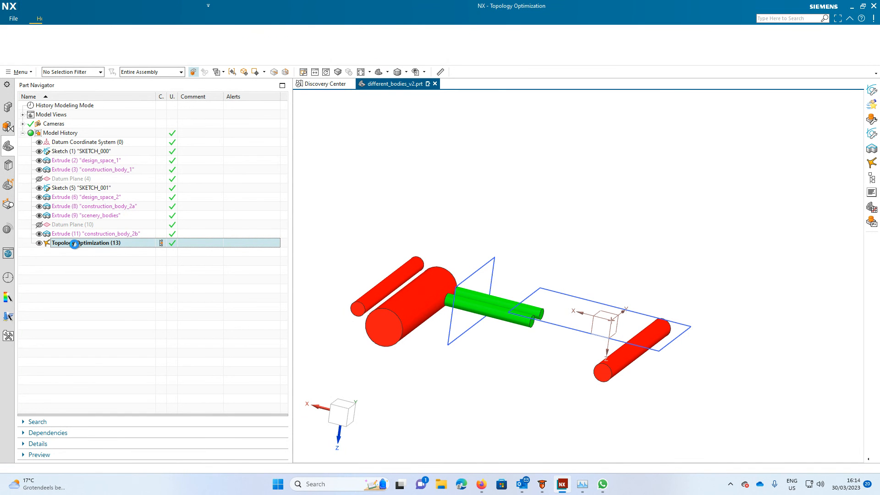
# Inspect the Default Subcase constraints and loads, then finish so the optimized bodies replace the design-space extrudes
pyautogui.doubleClick(87, 242)
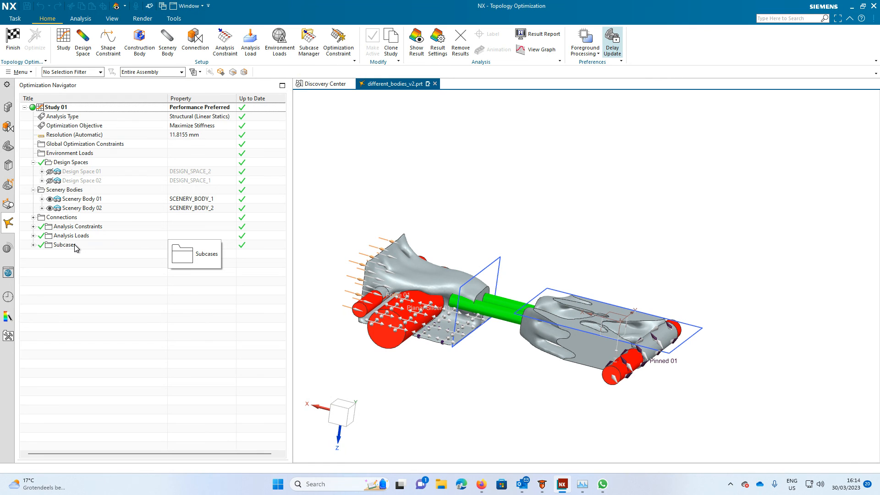
pyautogui.moveTo(35, 250)
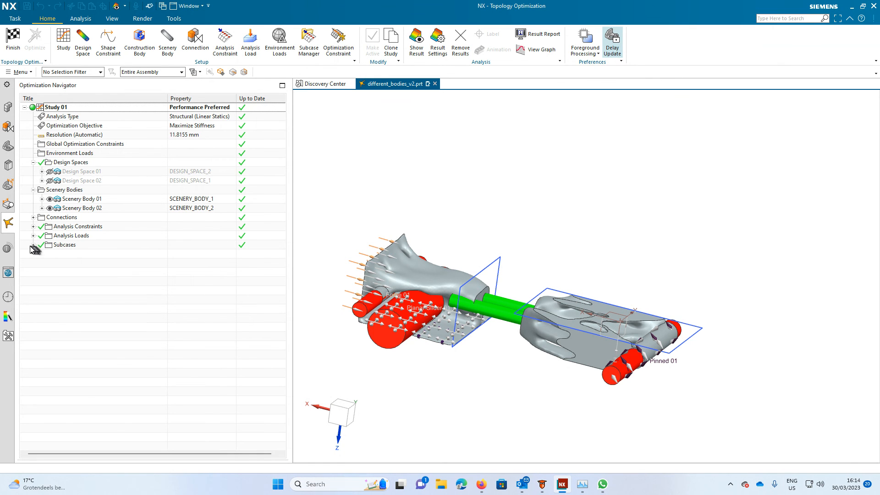
pyautogui.click(33, 245)
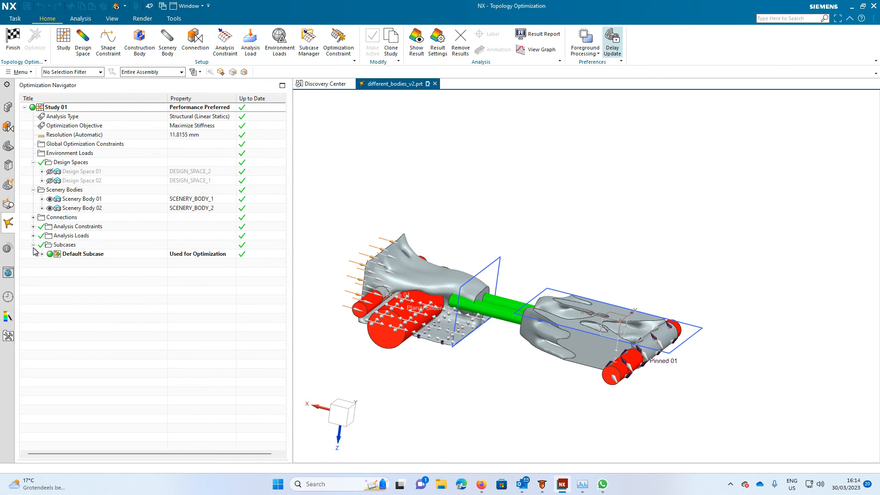
pyautogui.click(42, 254)
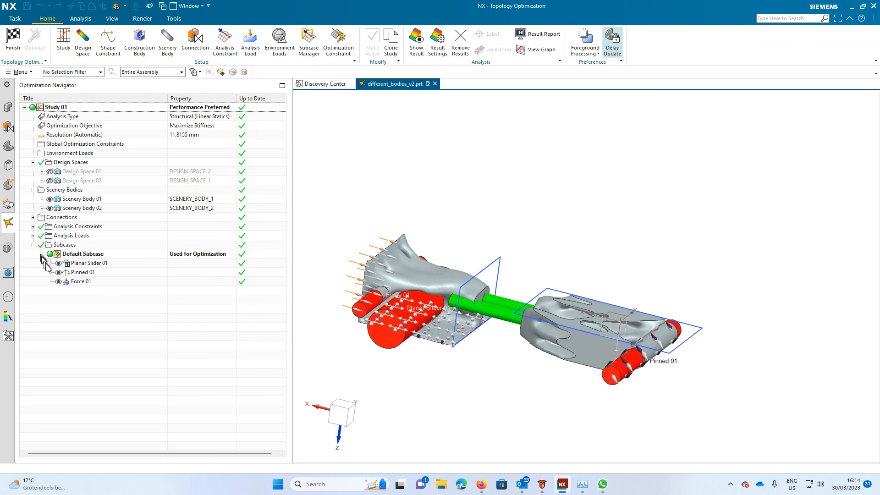
pyautogui.click(33, 236)
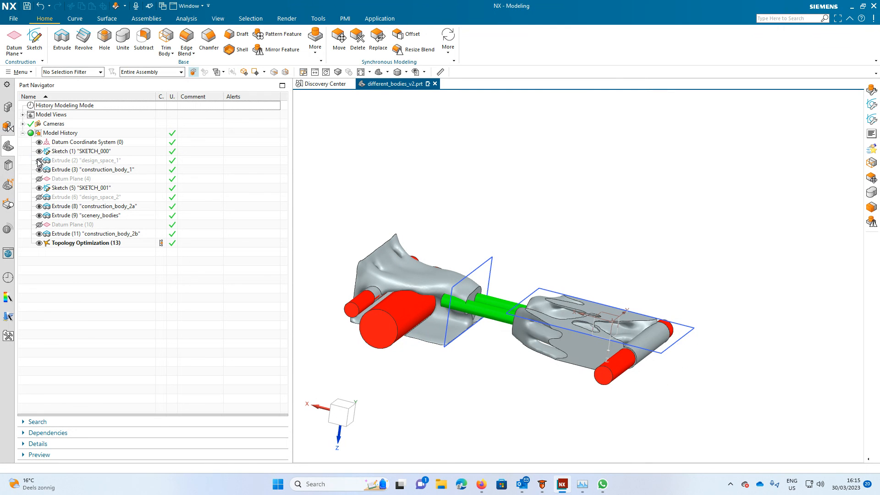
pyautogui.moveTo(185, 283)
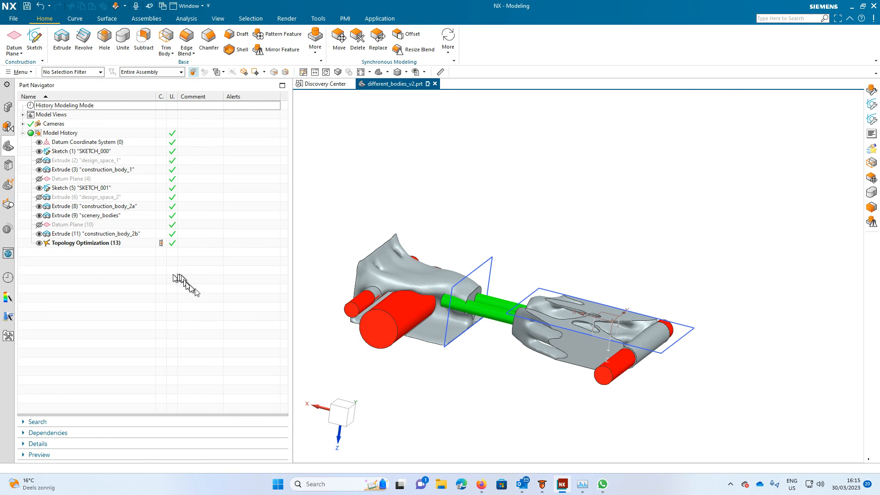